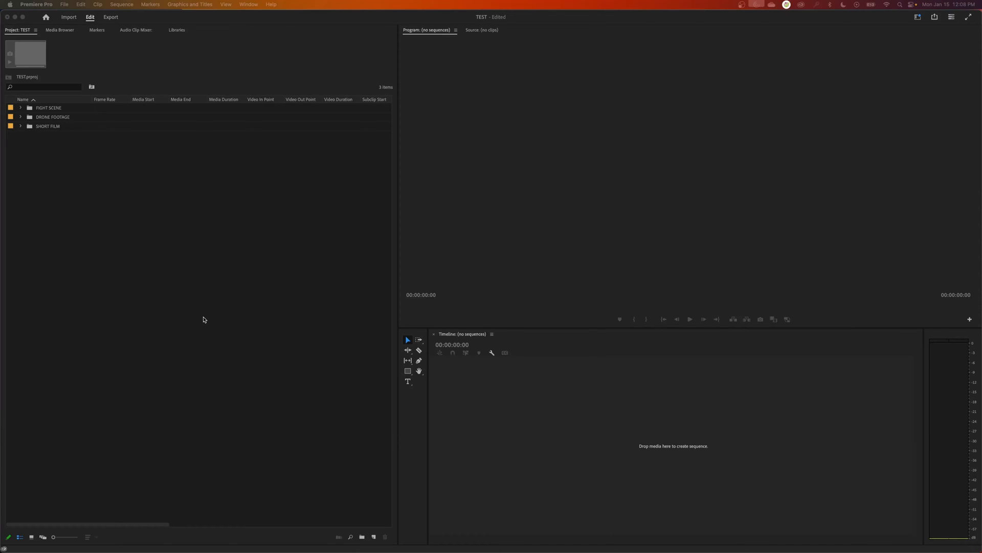
mouse_move(195, 316)
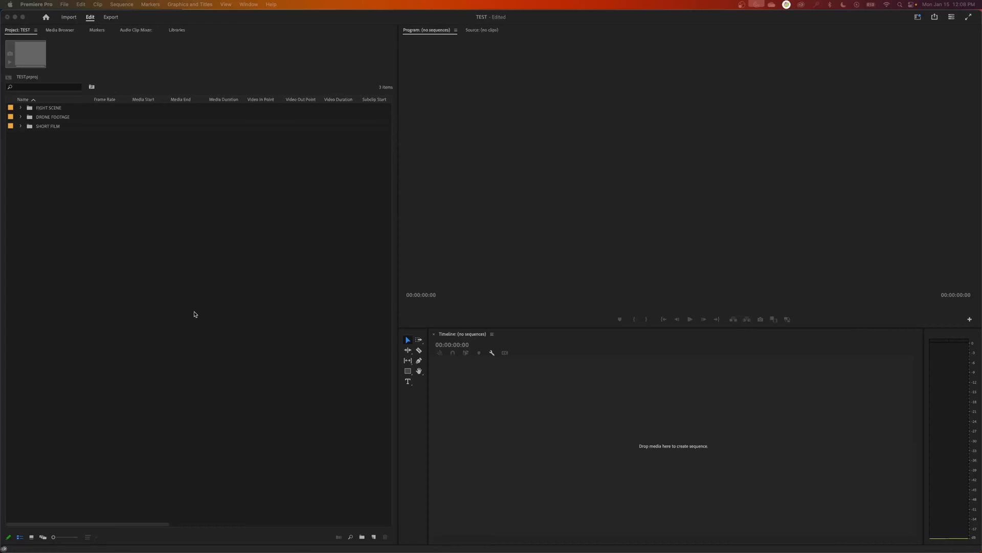
mouse_move(382, 290)
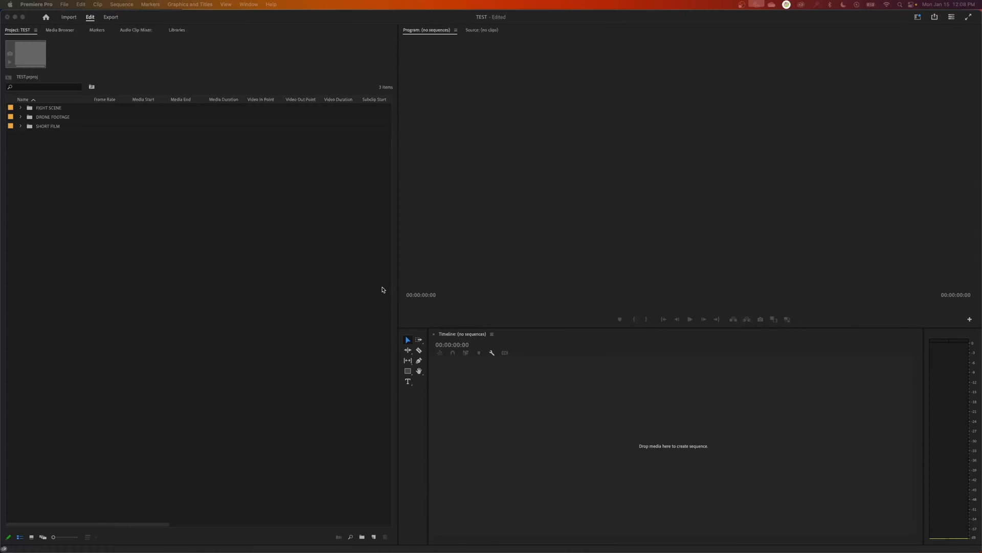
mouse_move(102, 203)
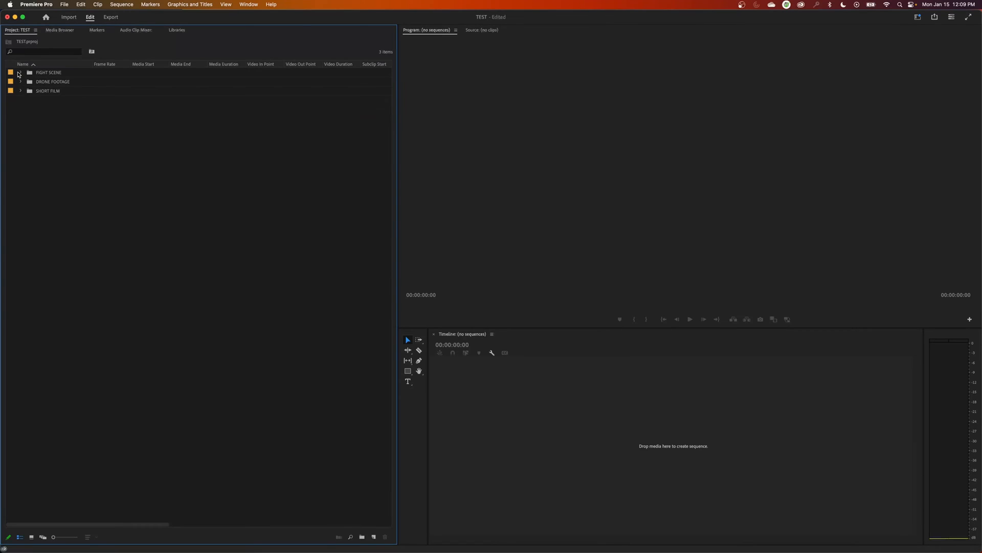
Expand the FIGHT SCENE and SHORT FILM bins so their clips are listed
click(20, 72)
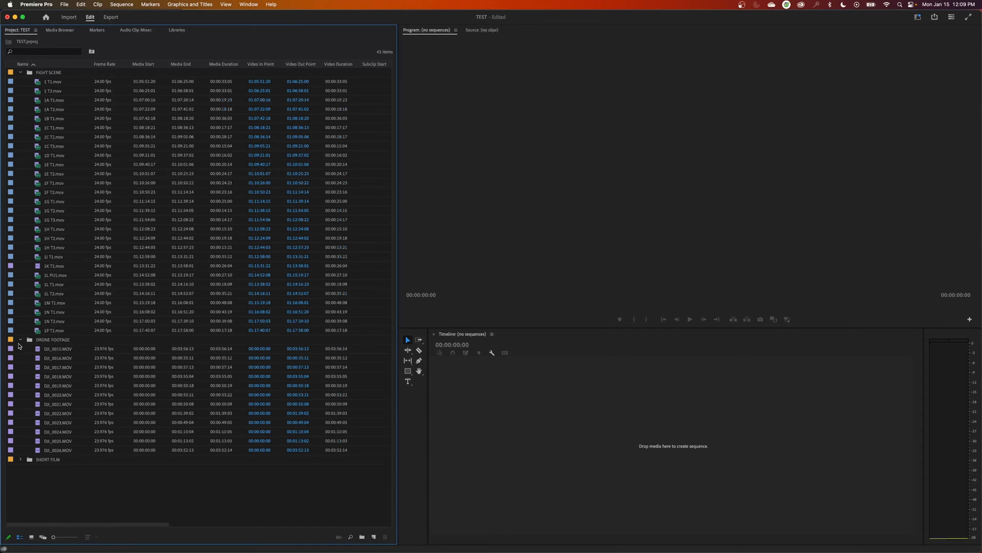
click(20, 459)
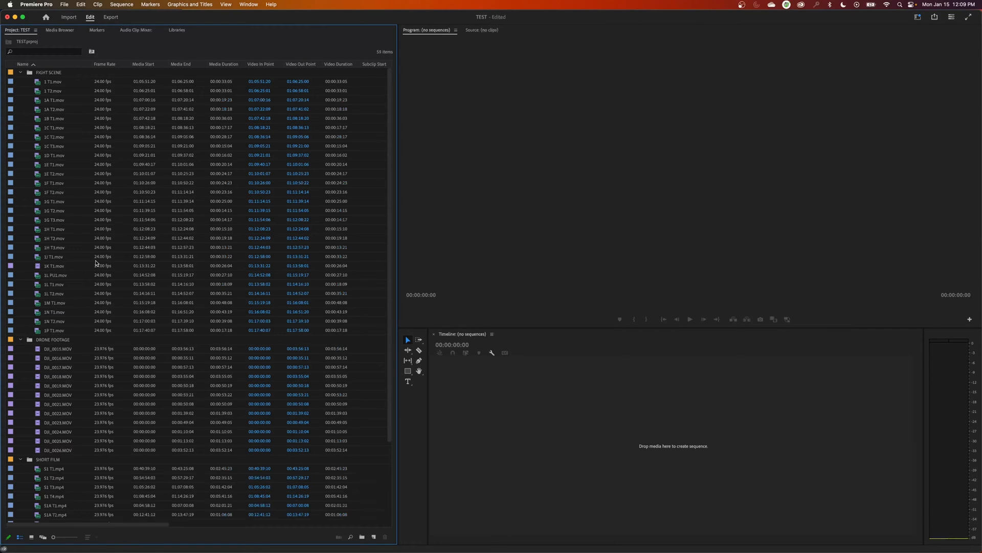
mouse_move(36, 75)
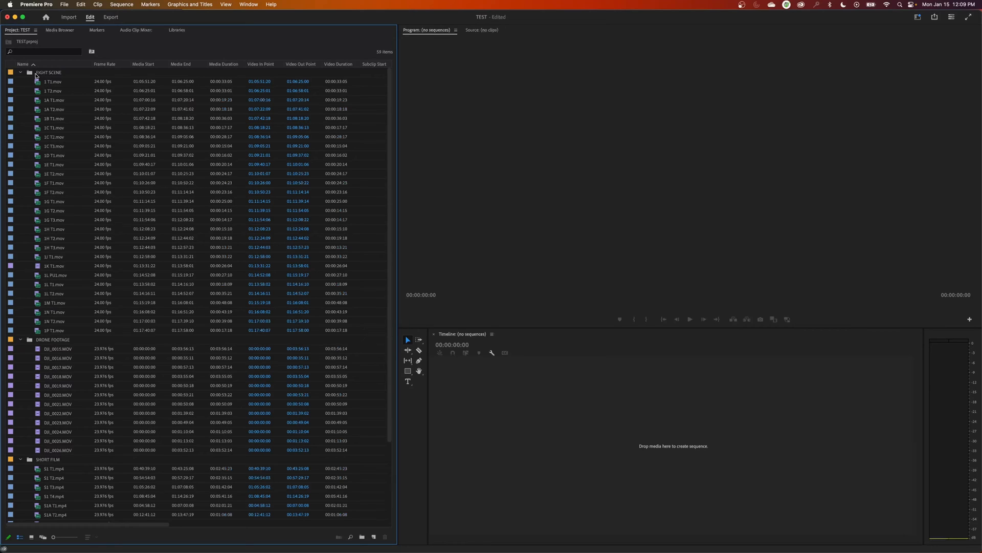
mouse_move(57, 490)
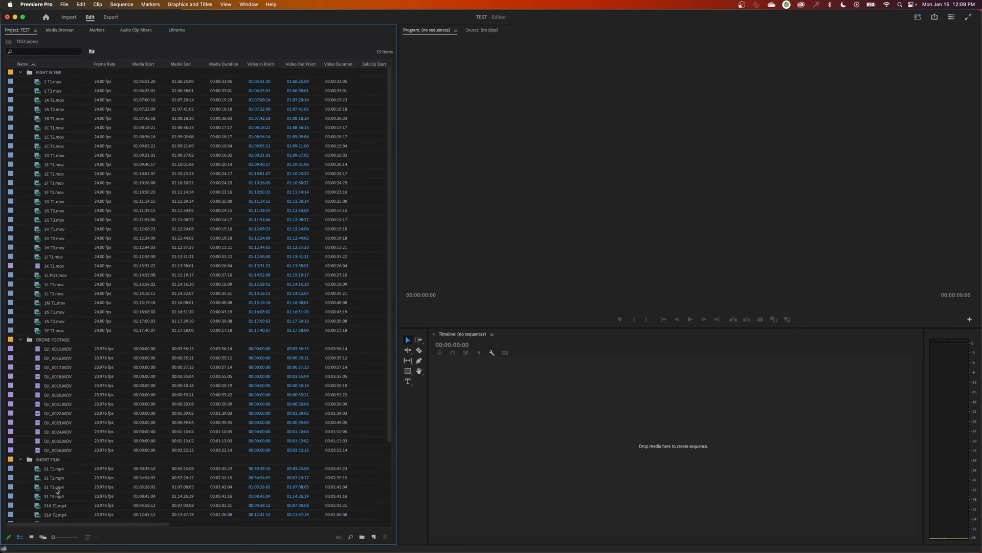
mouse_move(107, 210)
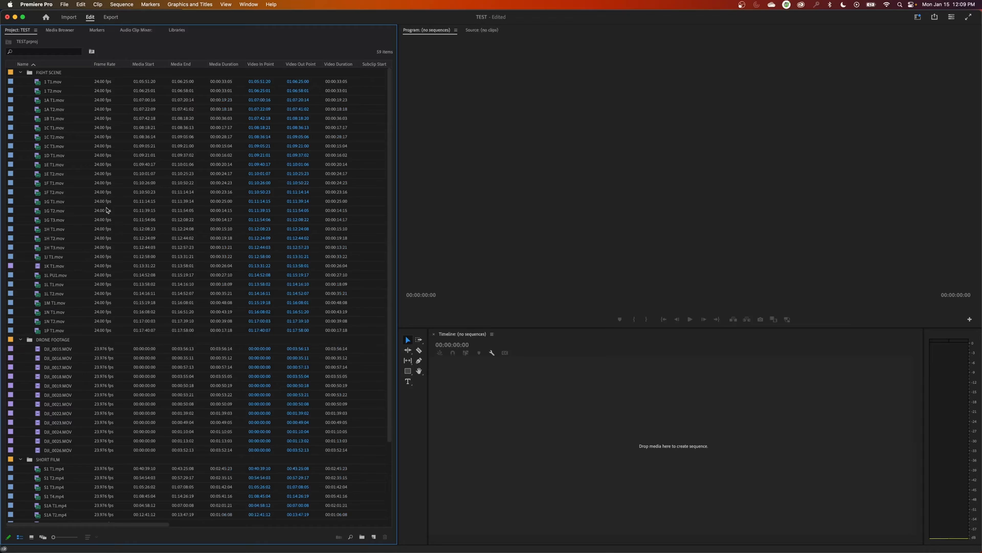
mouse_move(40, 85)
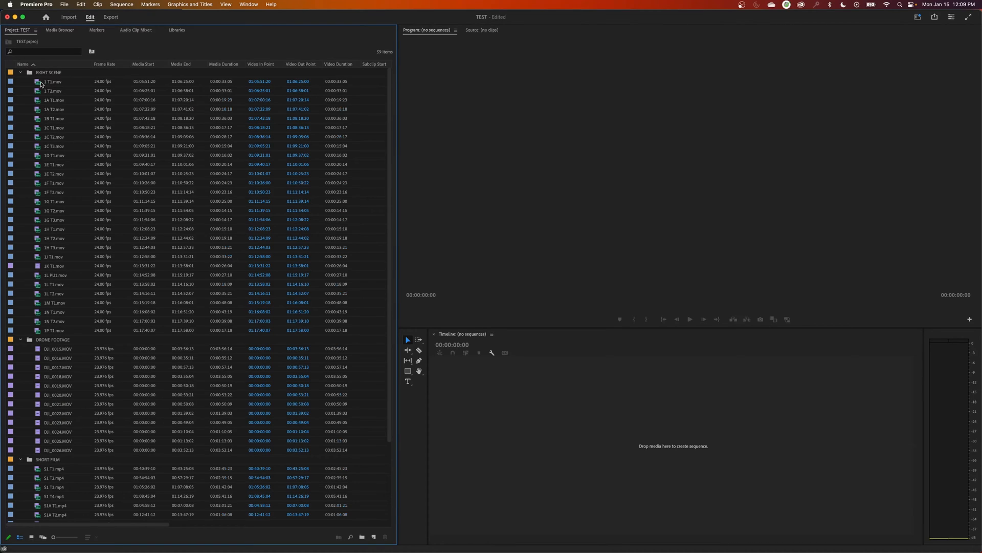
mouse_move(125, 145)
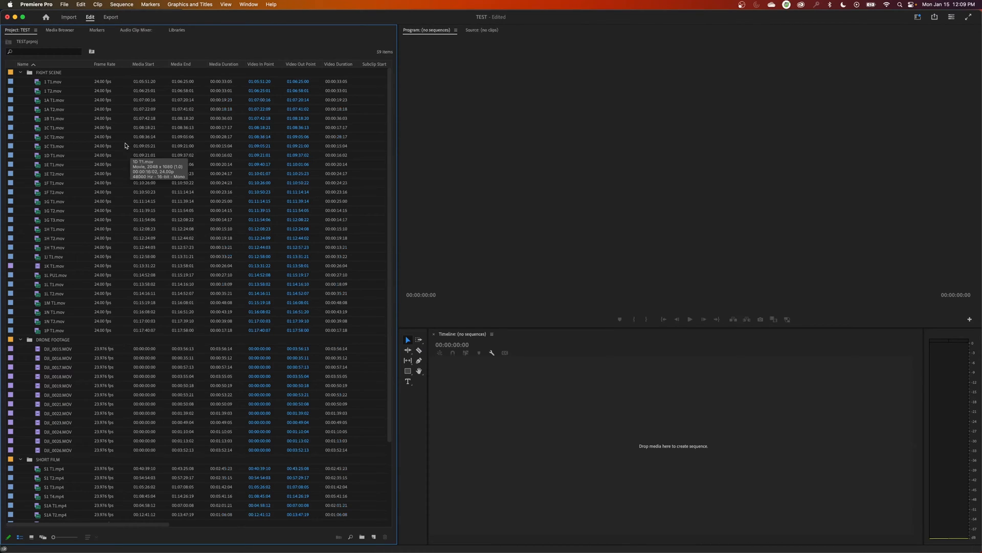
mouse_move(541, 403)
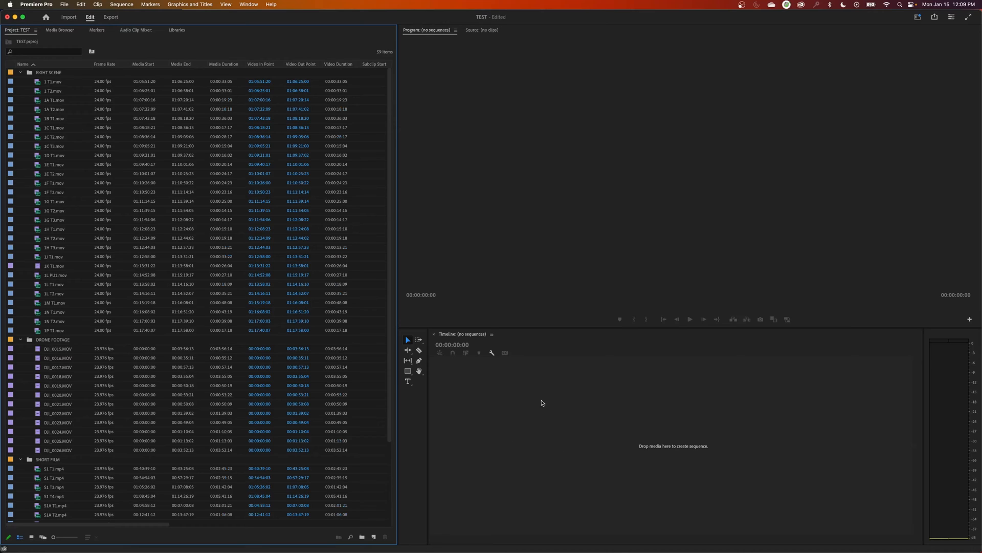
mouse_move(549, 418)
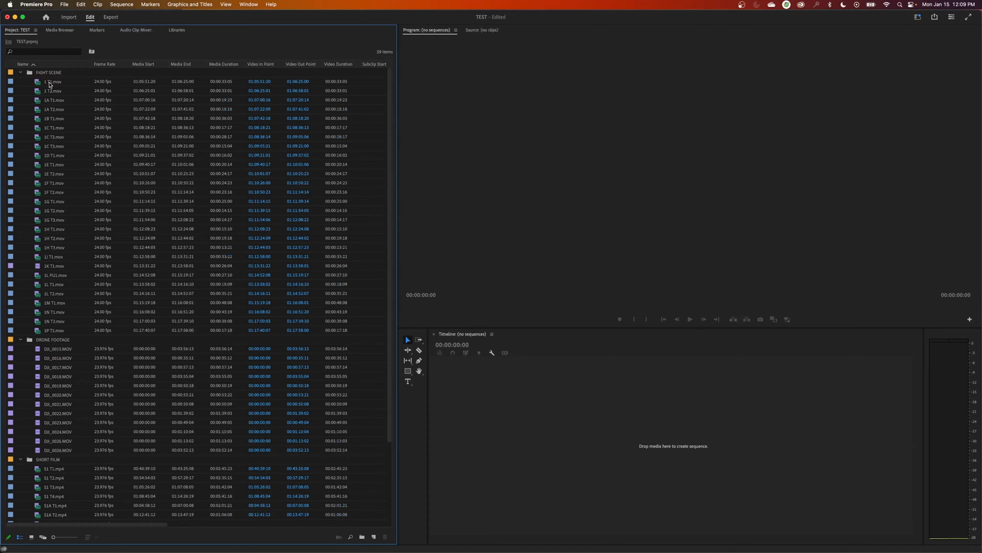
Select clip 1 T1.mov and bring up the Project panel's options menu
click(54, 81)
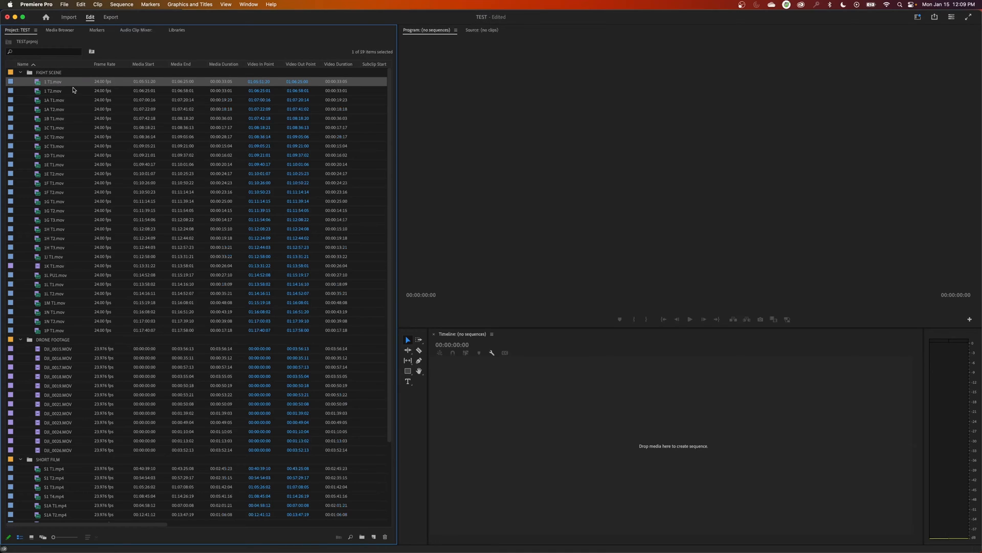
mouse_move(56, 78)
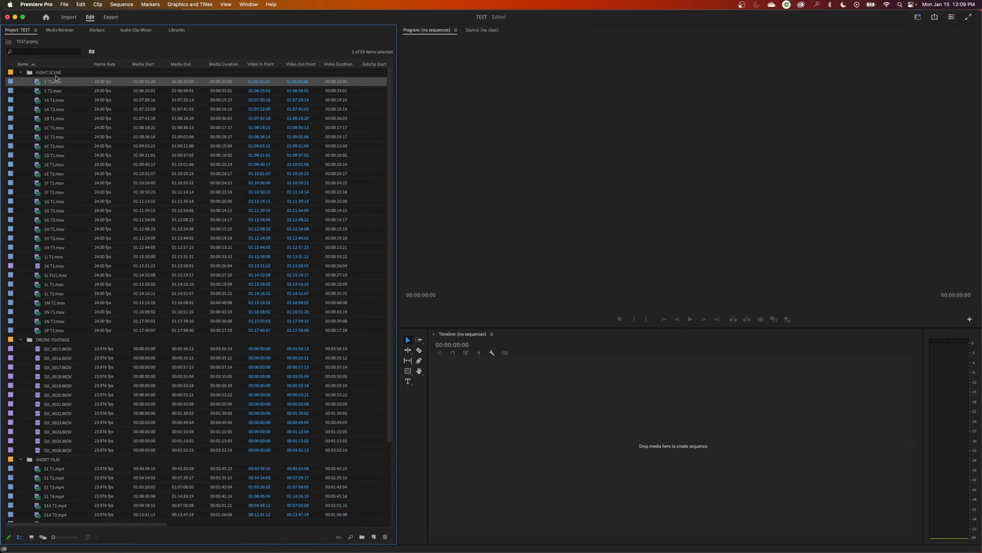
mouse_move(36, 57)
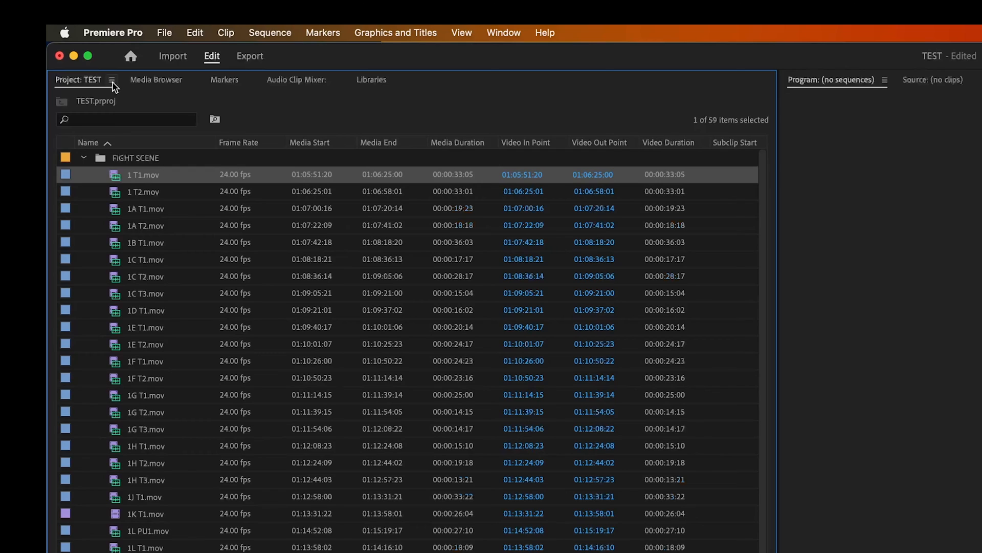
click(112, 80)
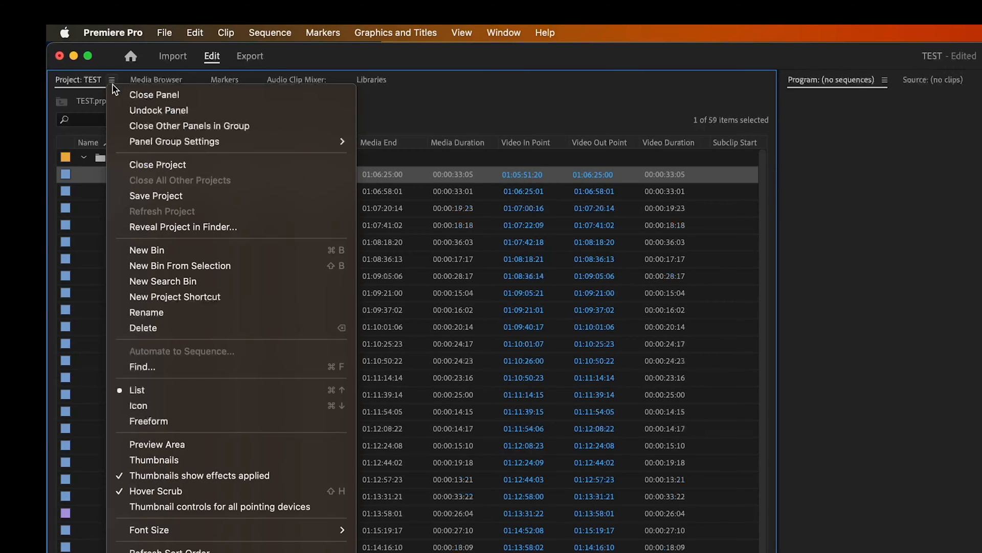
mouse_move(156, 227)
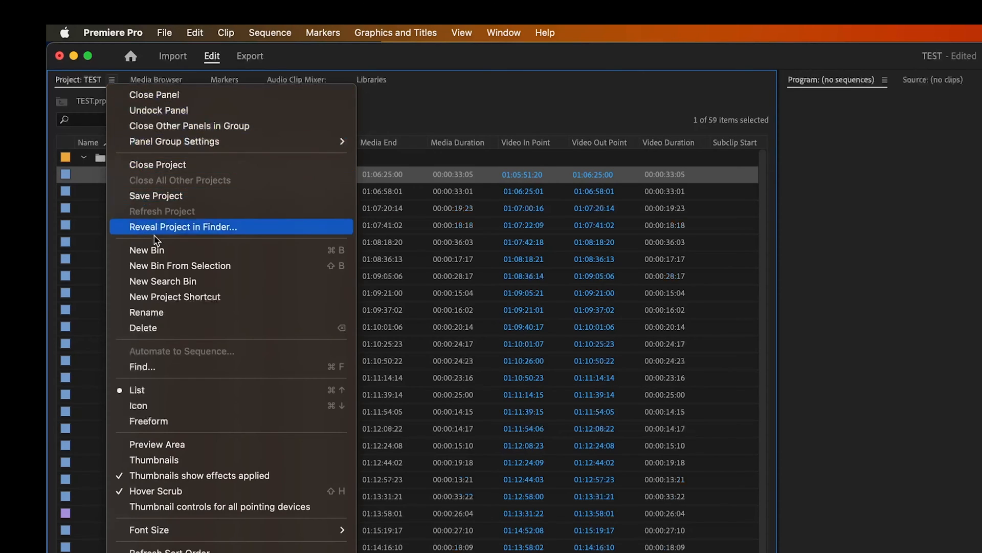
mouse_move(201, 446)
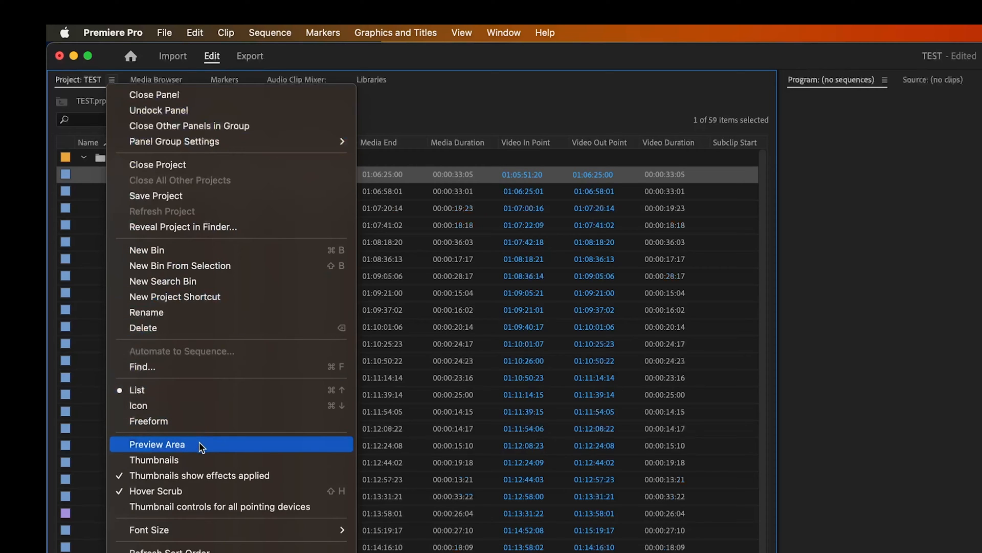
Enable the Preview Area to show 1 T1.mov's 2048 x 1080, 24.00p details
click(157, 444)
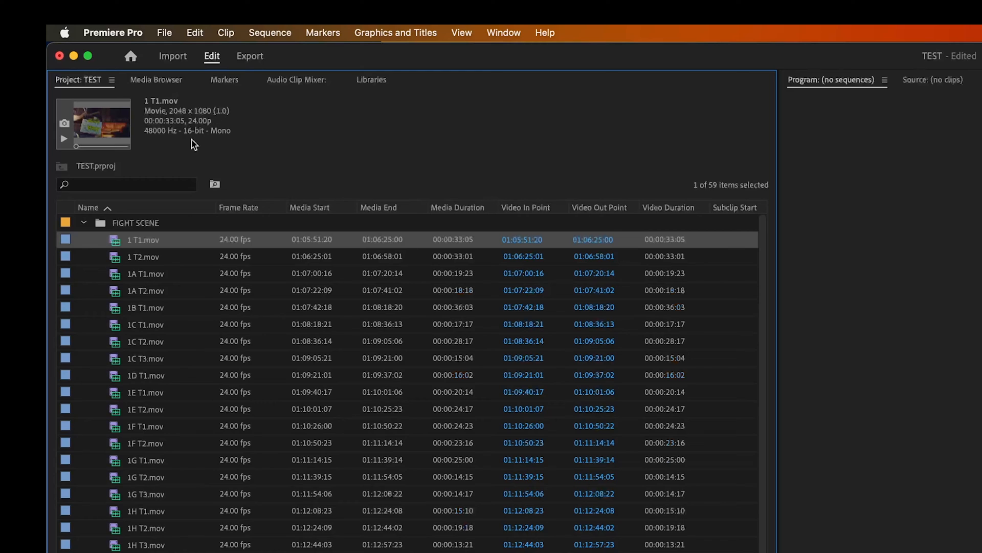
mouse_move(188, 182)
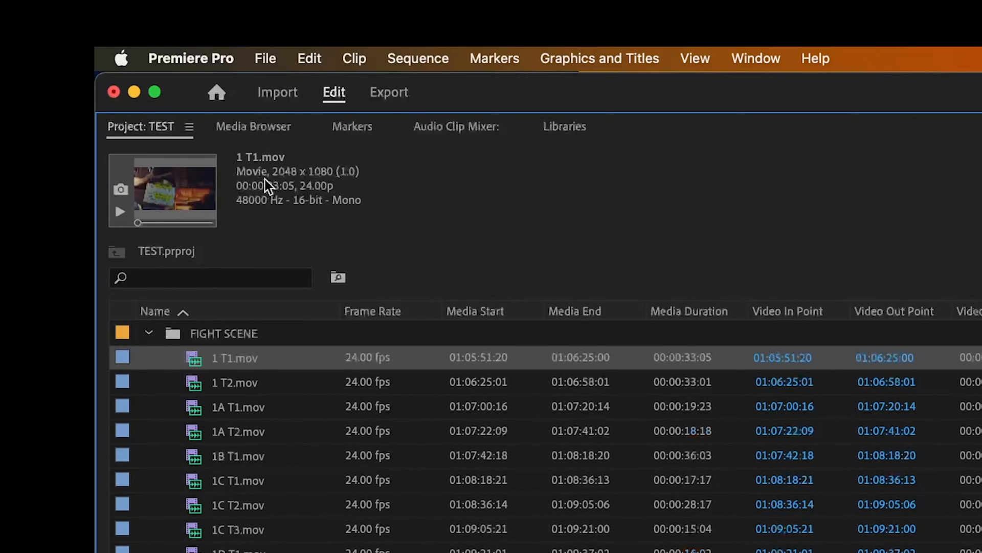
mouse_move(244, 193)
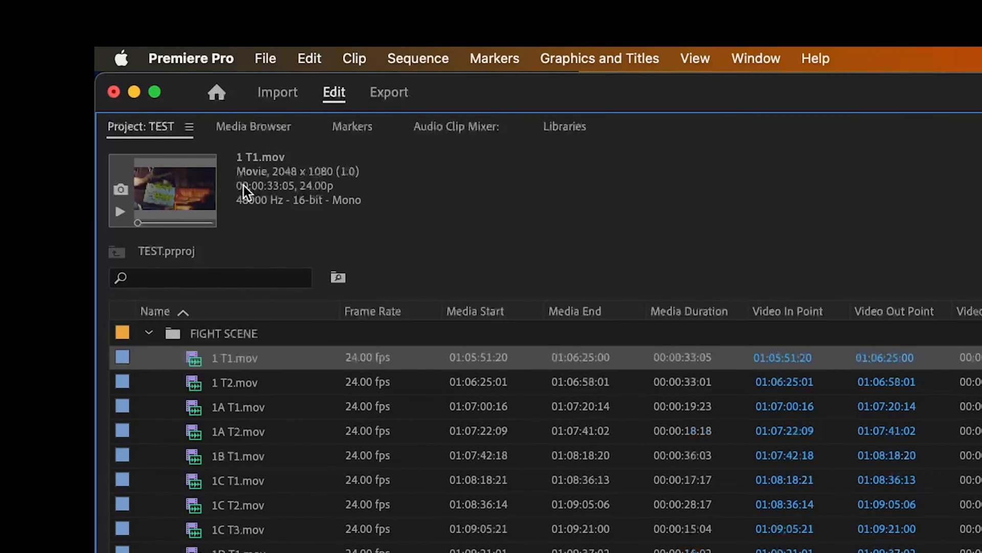
mouse_move(241, 214)
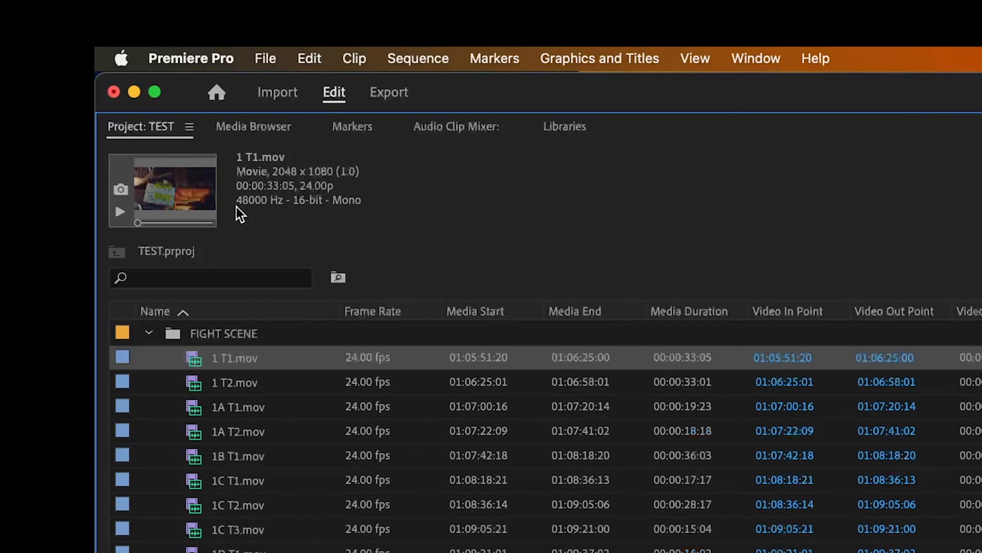
mouse_move(259, 206)
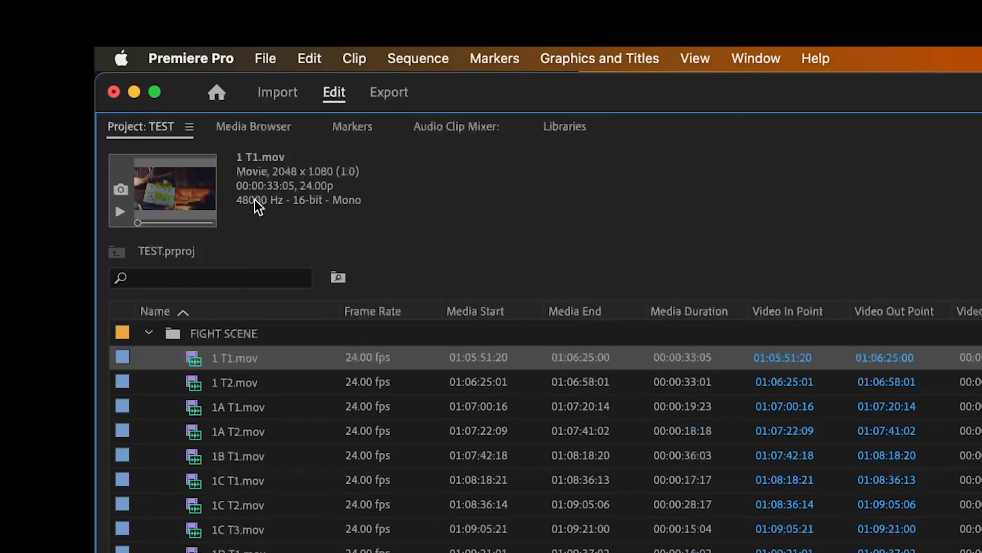
mouse_move(323, 225)
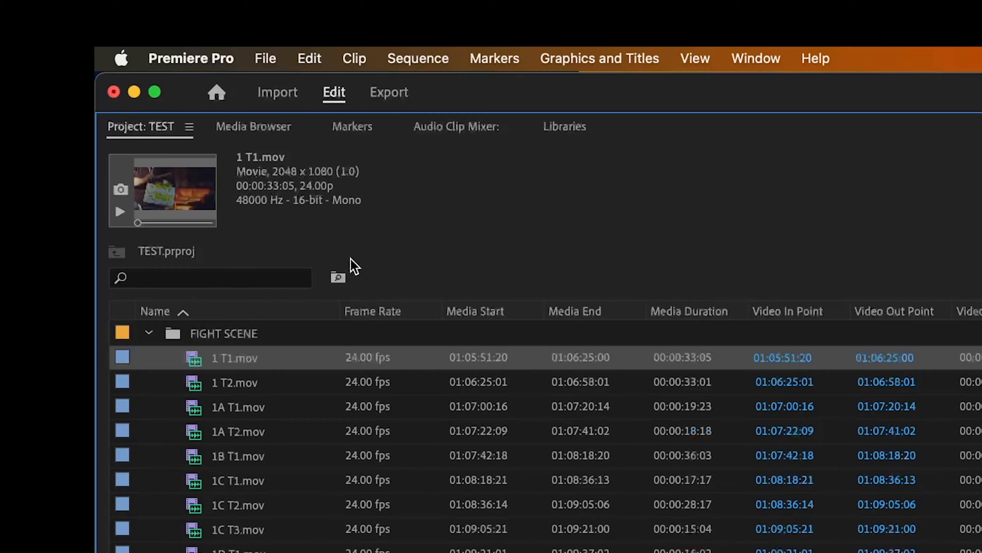
mouse_move(310, 227)
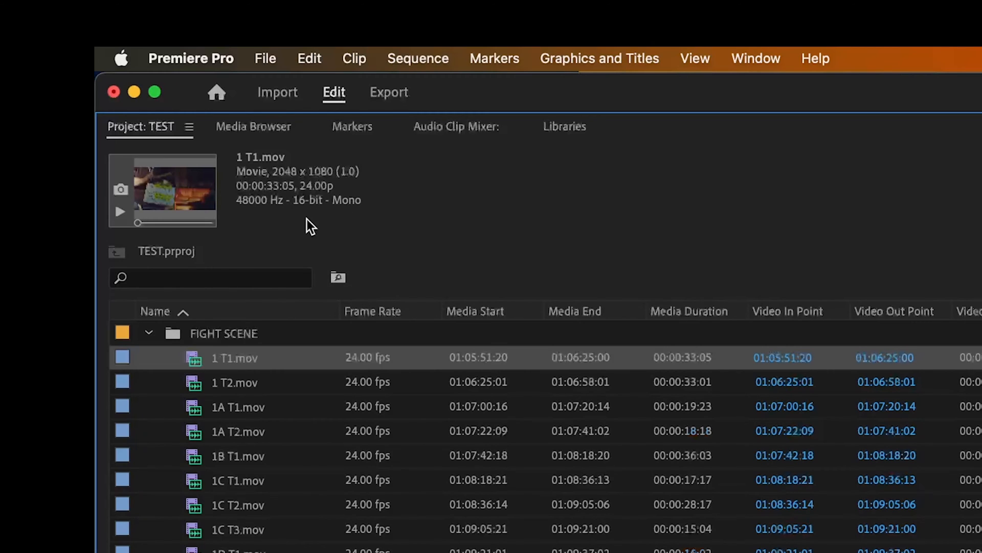
mouse_move(329, 178)
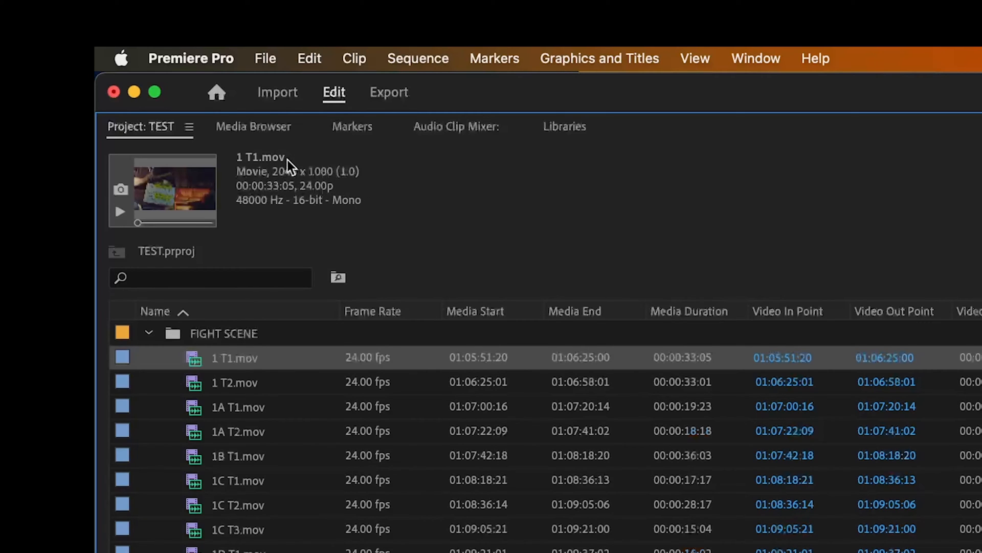
mouse_move(561, 308)
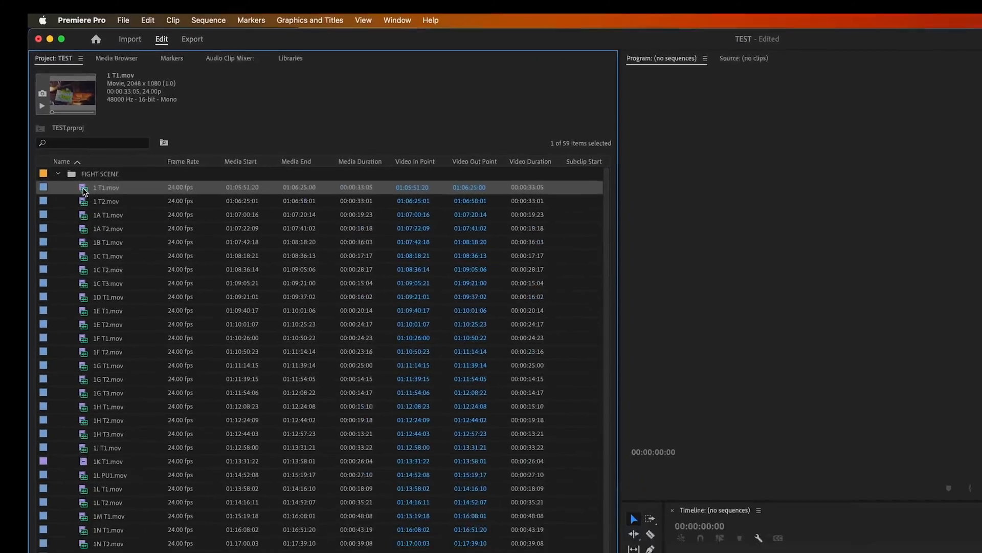
Load 1 T1.mov in the Source Monitor and scrub into the living-room scene
double_click(106, 187)
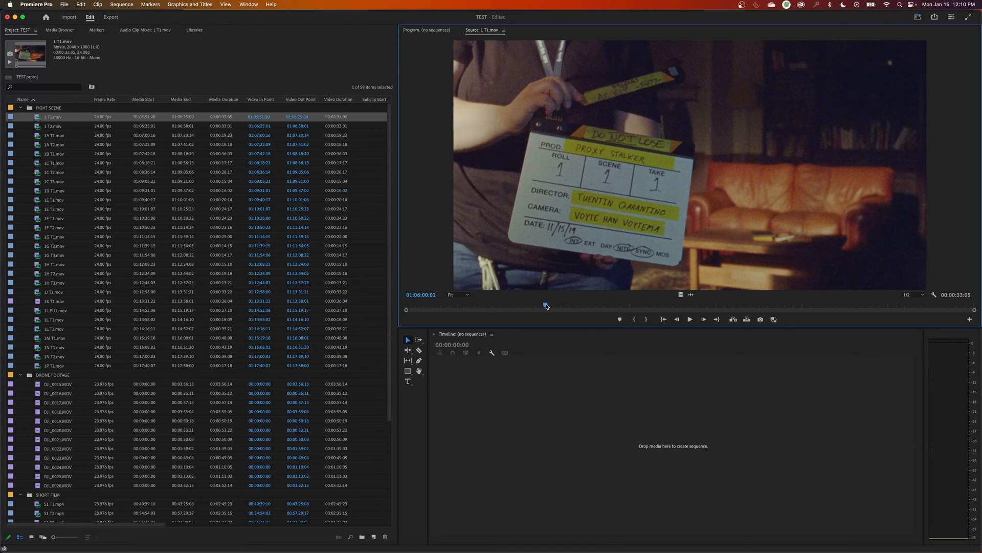
drag(546, 305, 664, 305)
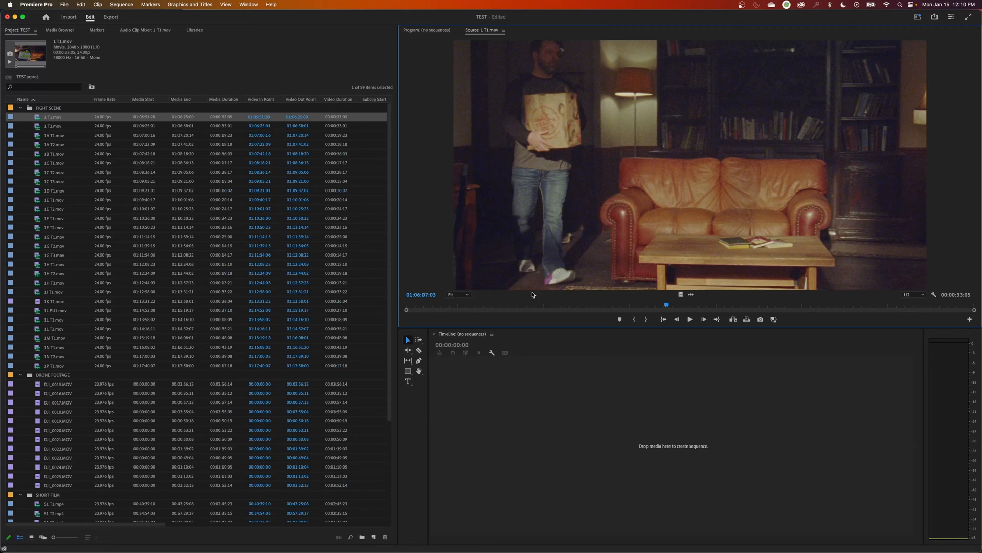
mouse_move(606, 257)
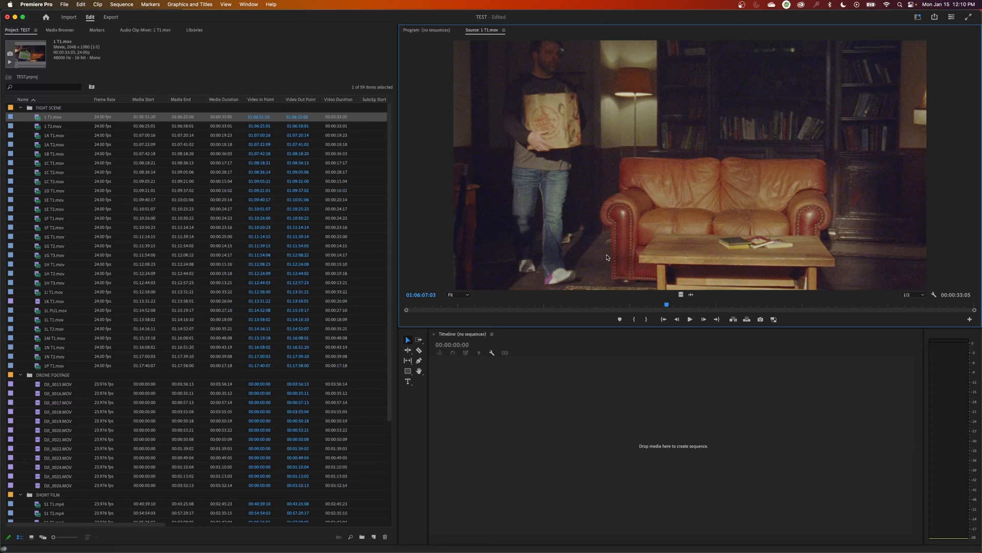
mouse_move(643, 239)
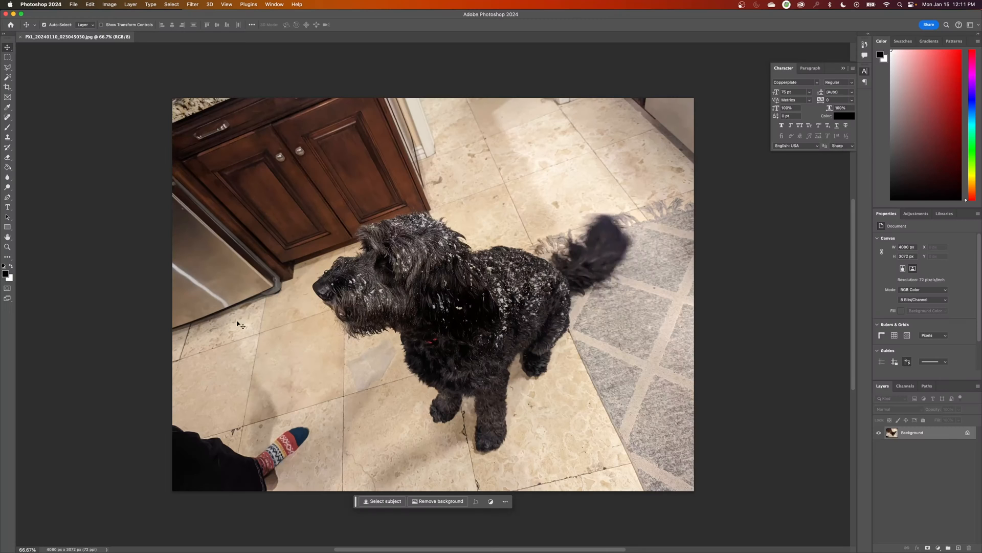
mouse_move(303, 349)
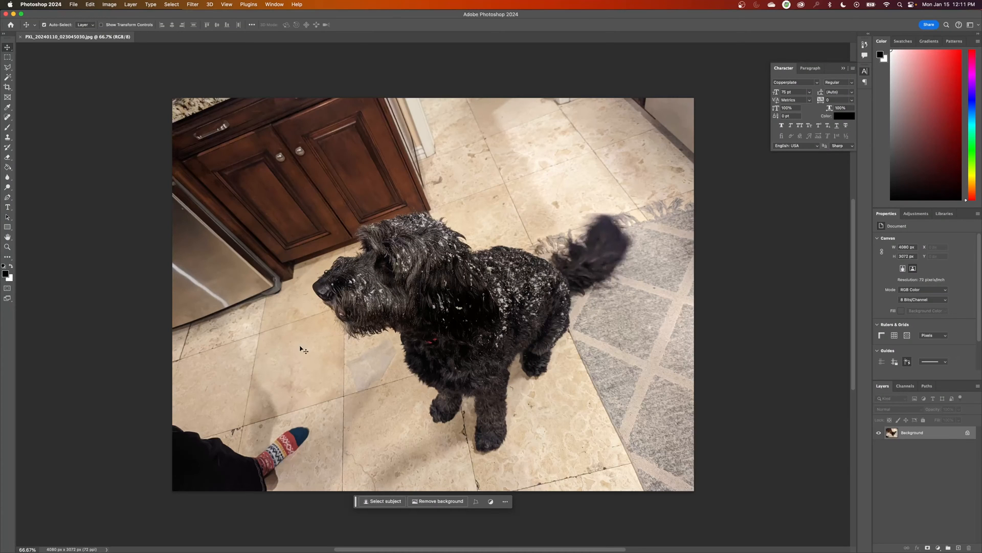
mouse_move(784, 264)
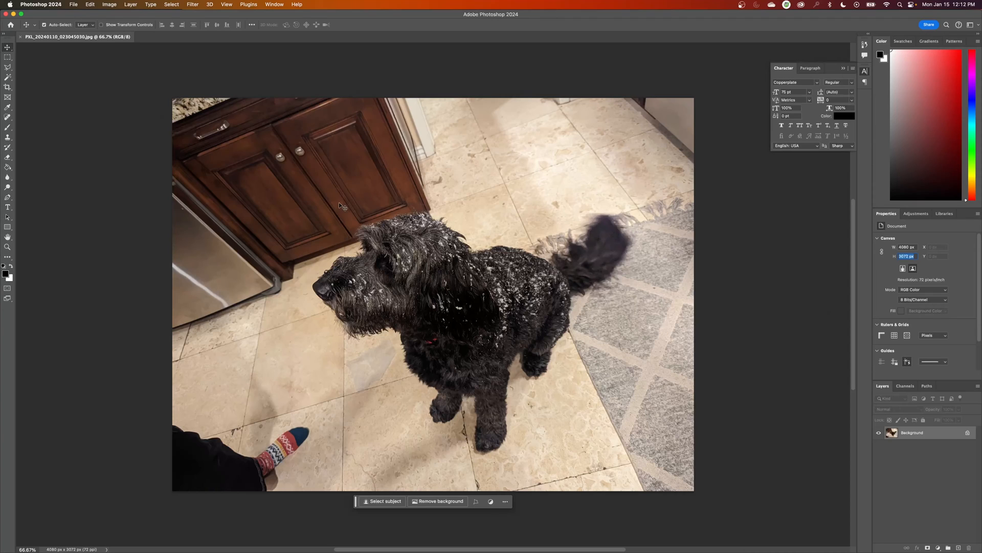
mouse_move(408, 258)
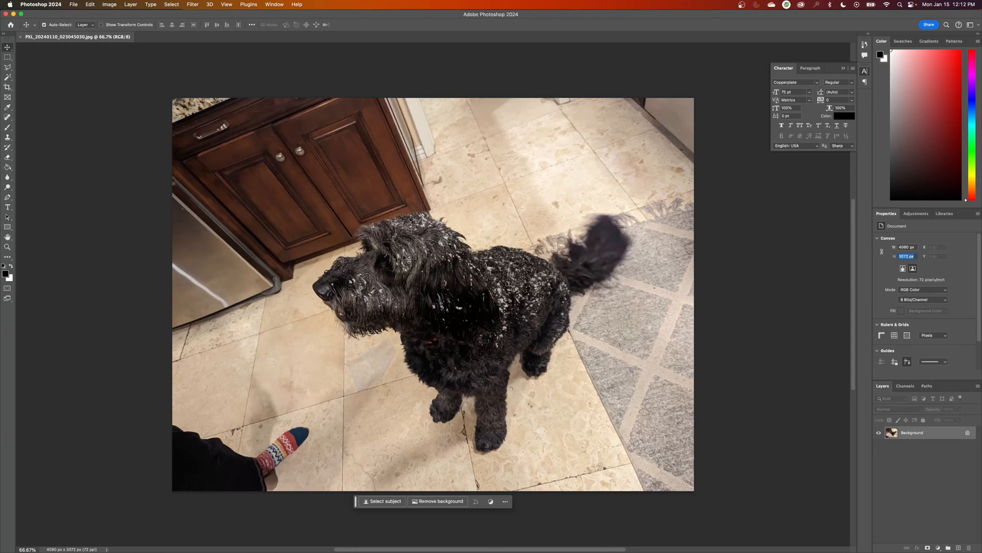
mouse_move(294, 332)
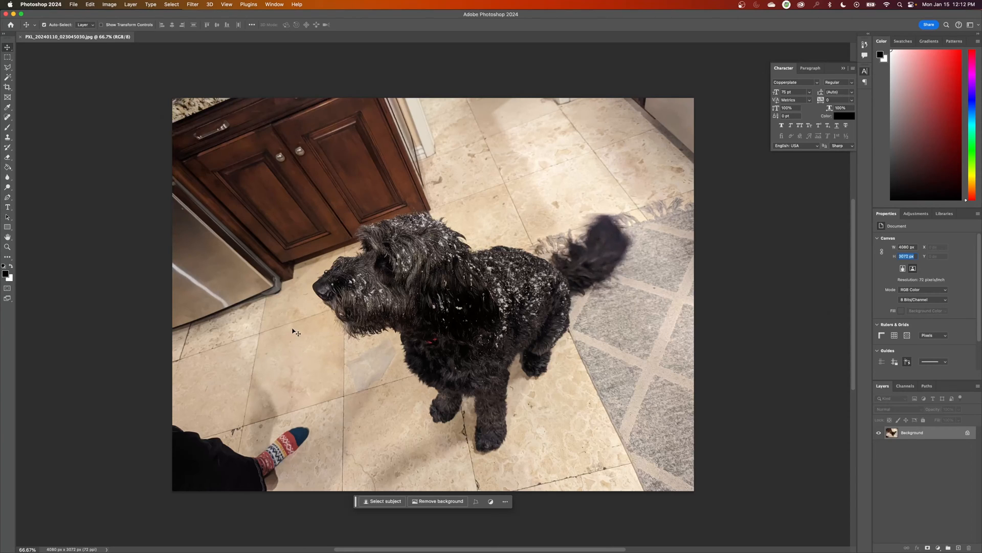
mouse_move(648, 220)
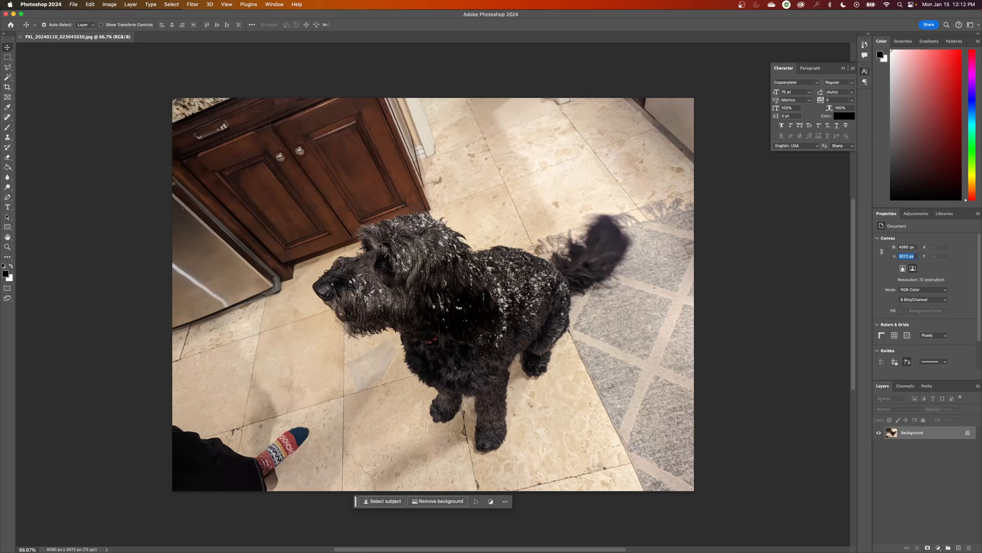
mouse_move(407, 232)
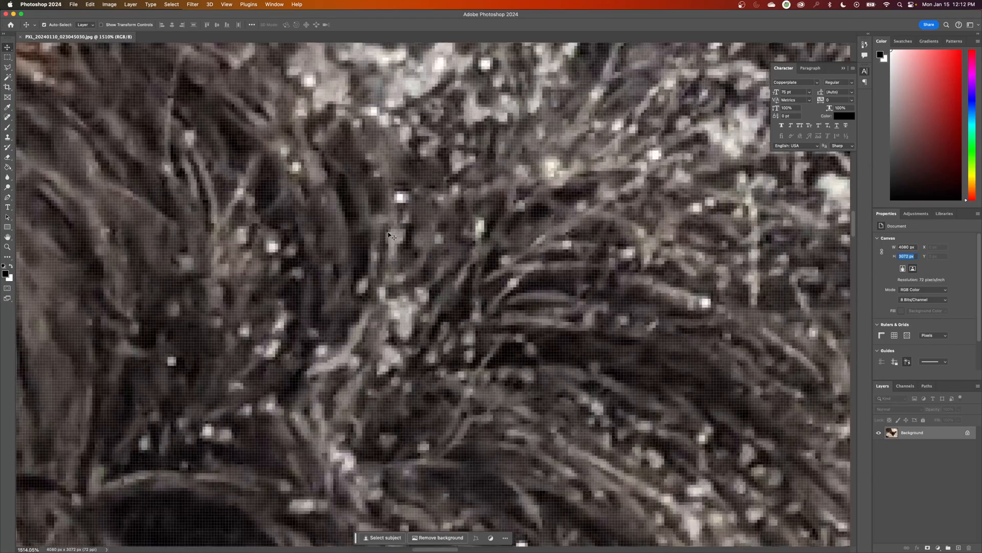
mouse_move(497, 301)
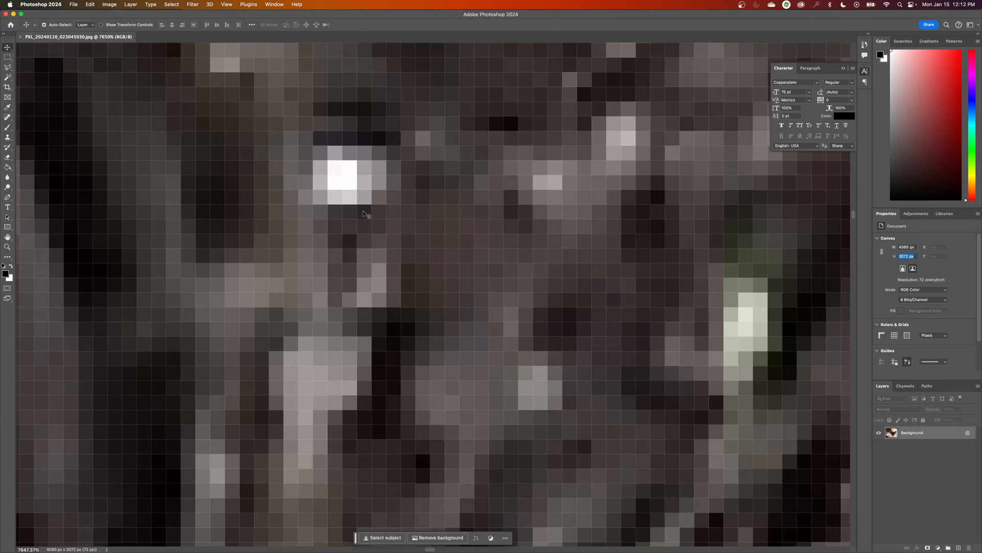
mouse_move(283, 123)
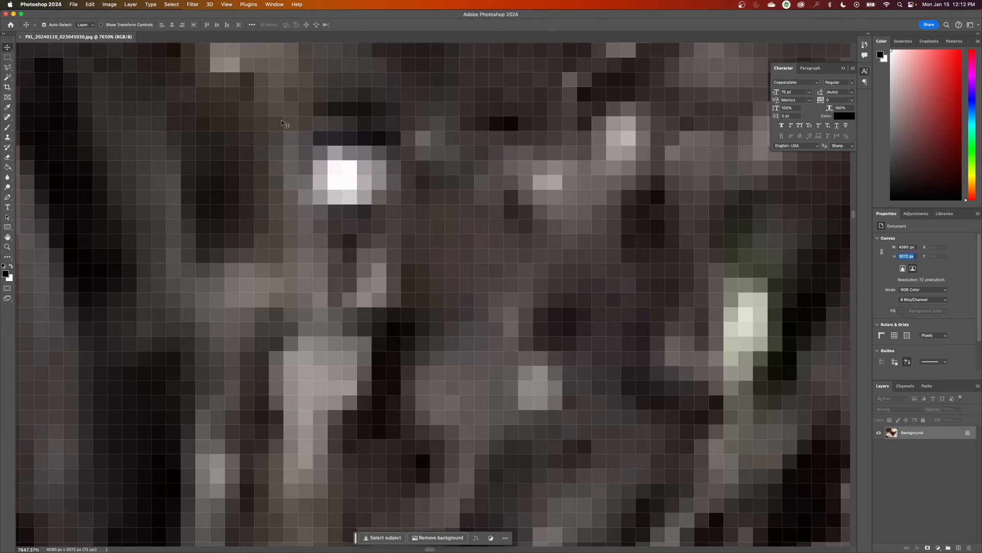
mouse_move(308, 134)
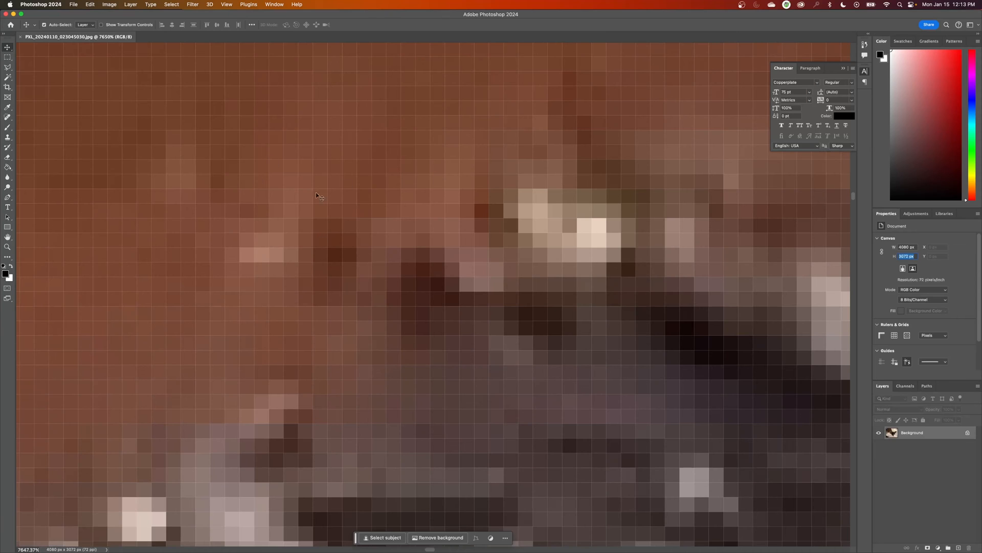
mouse_move(263, 231)
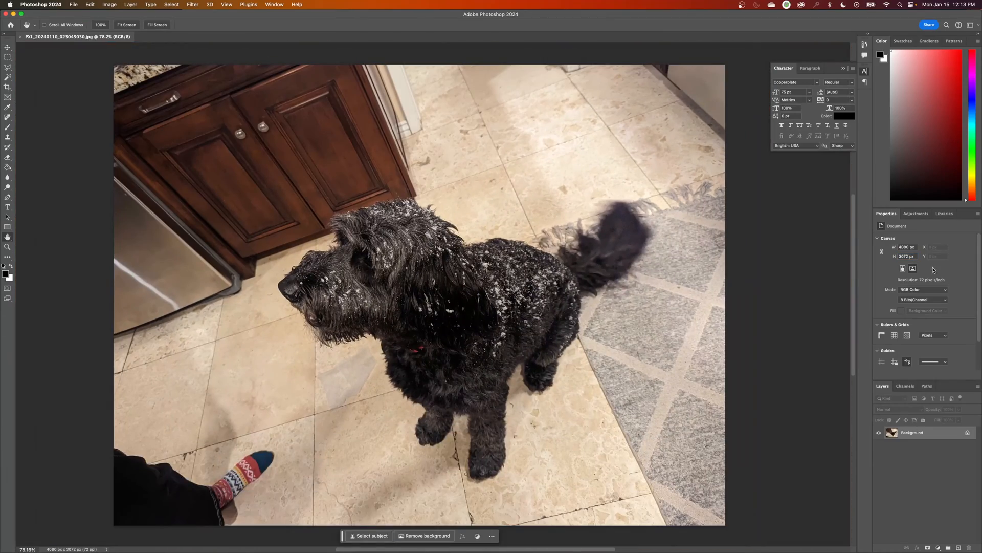
mouse_move(189, 271)
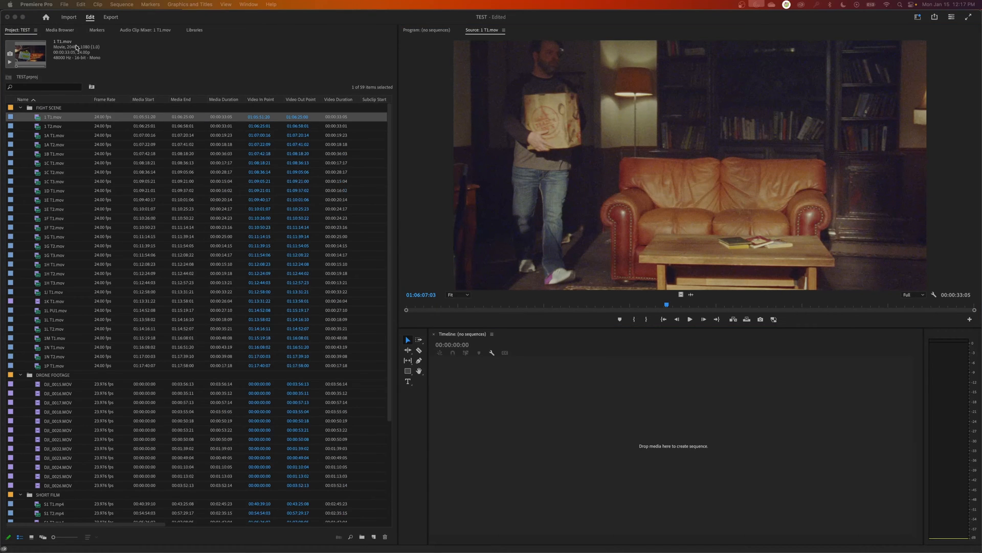
mouse_move(183, 73)
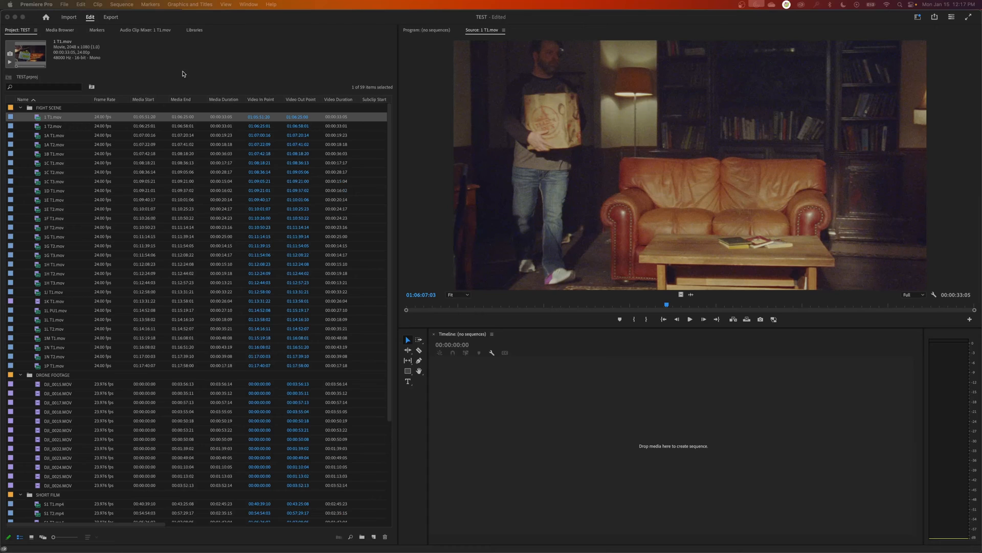
mouse_move(868, 49)
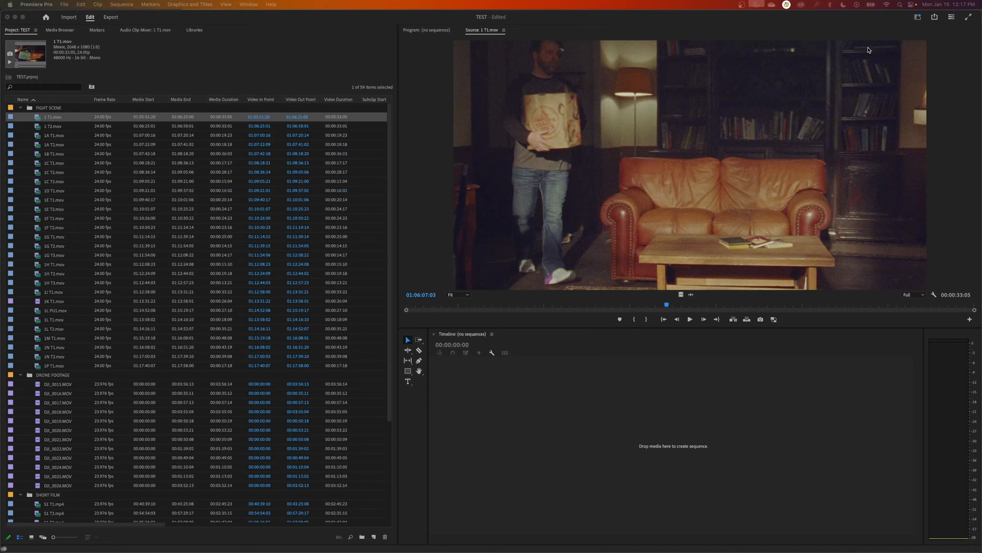
mouse_move(462, 69)
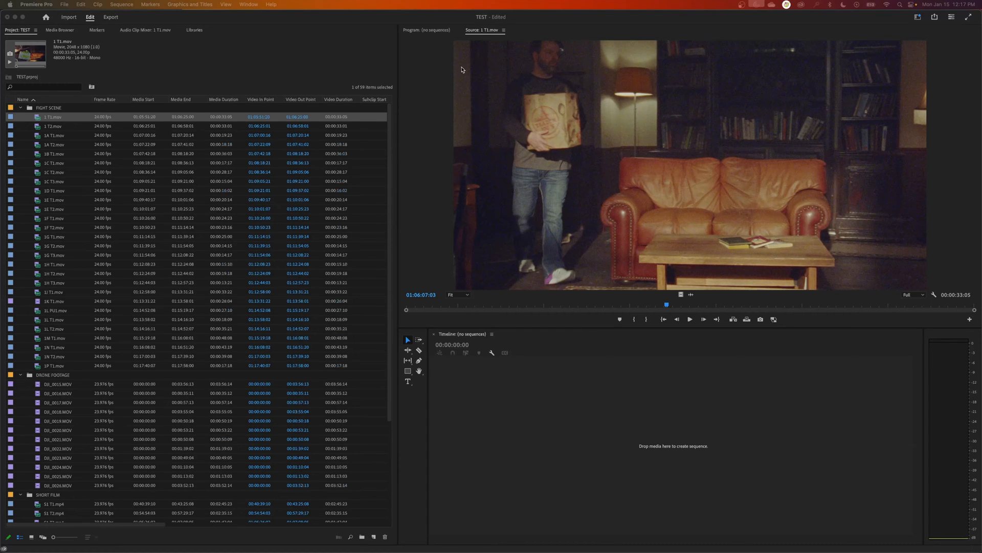
mouse_move(443, 282)
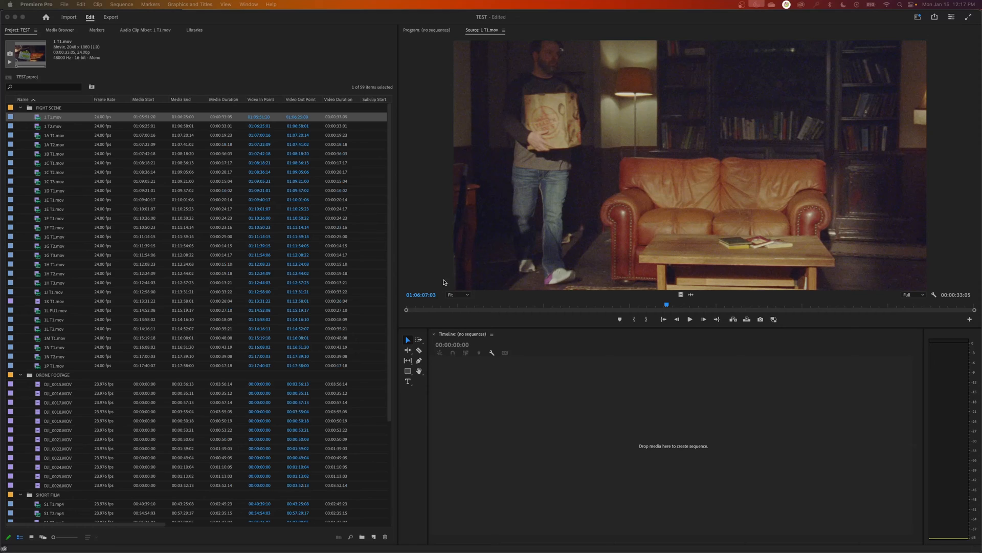
mouse_move(935, 179)
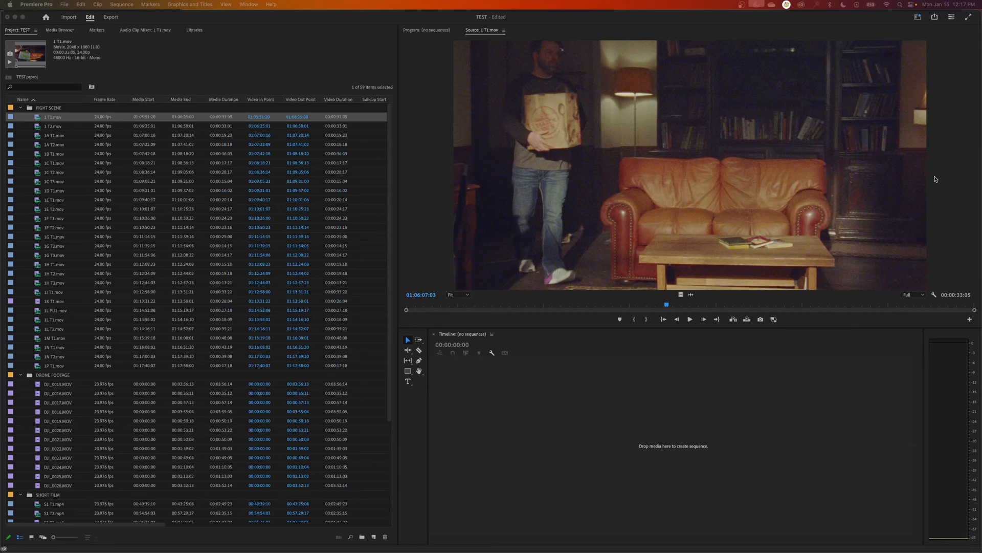
mouse_move(857, 218)
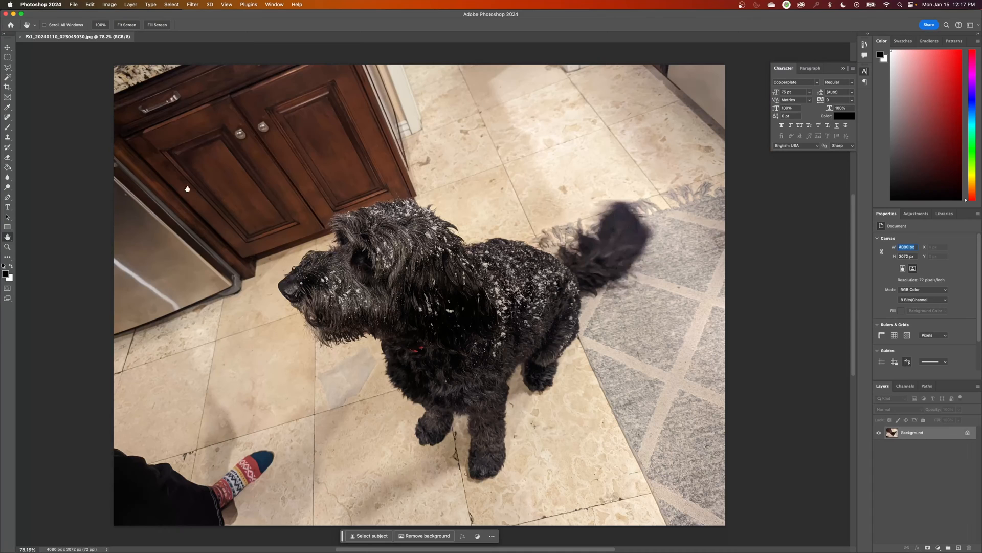
mouse_move(104, 419)
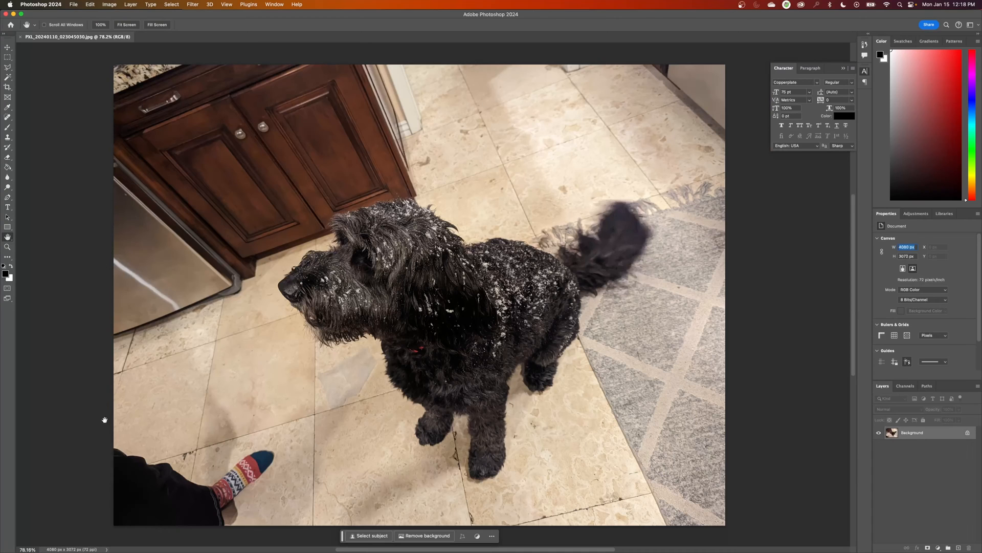
Launch Calculator via Spotlight and work out 4080 × 3072 = 12533760
text(calculator)
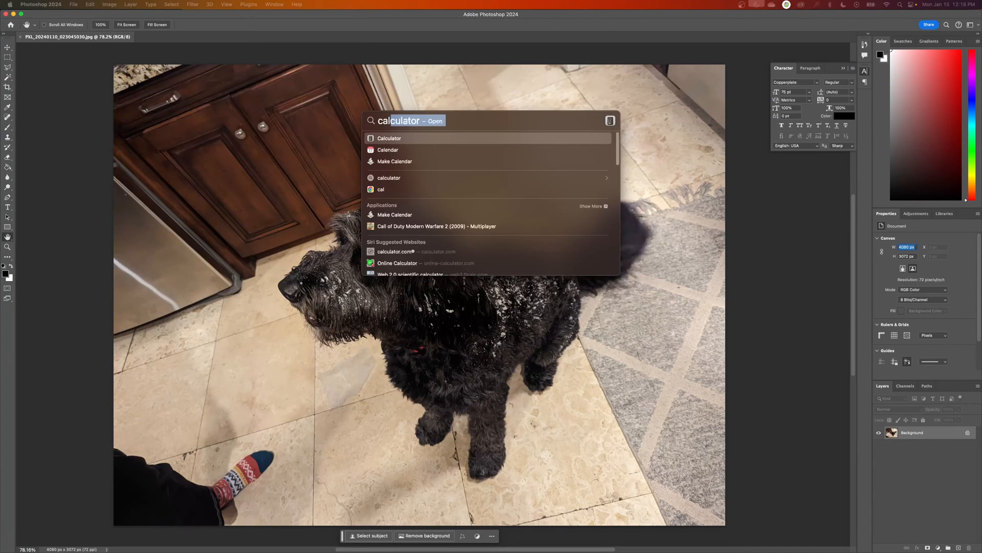
click(389, 138)
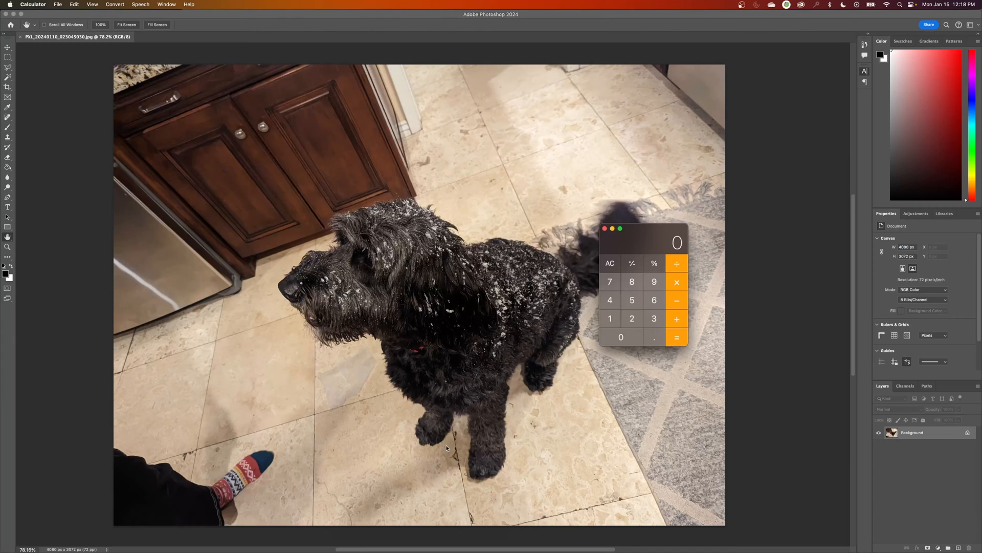
click(609, 300)
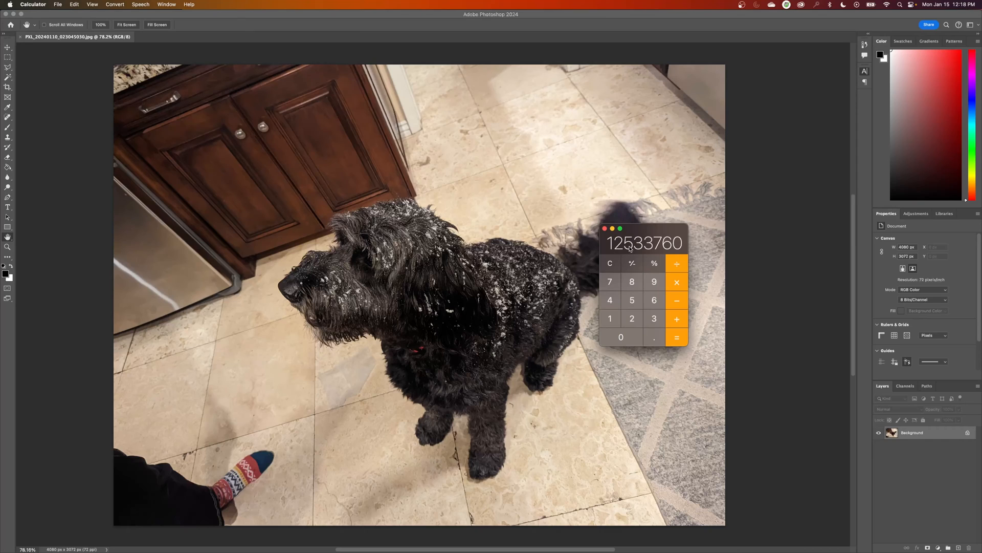
mouse_move(212, 144)
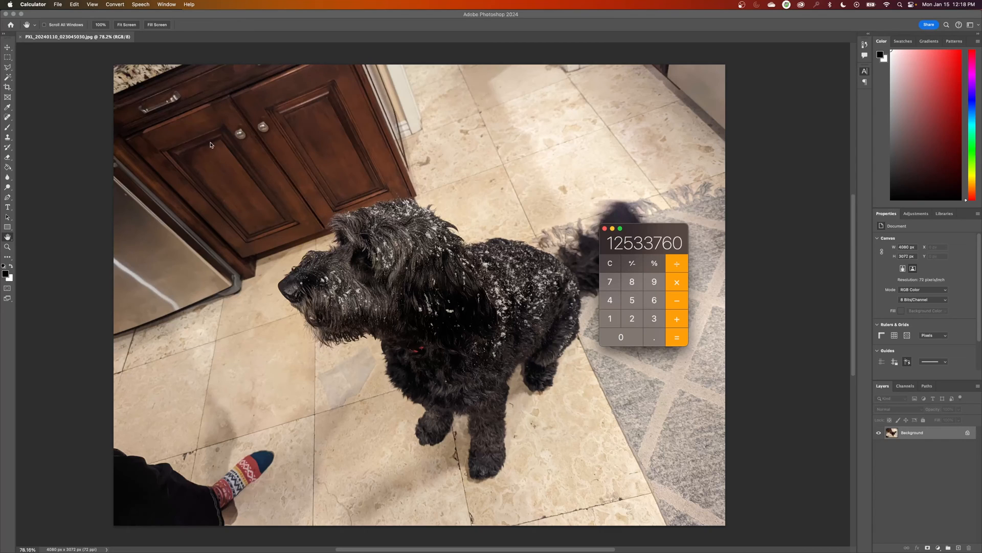
mouse_move(684, 117)
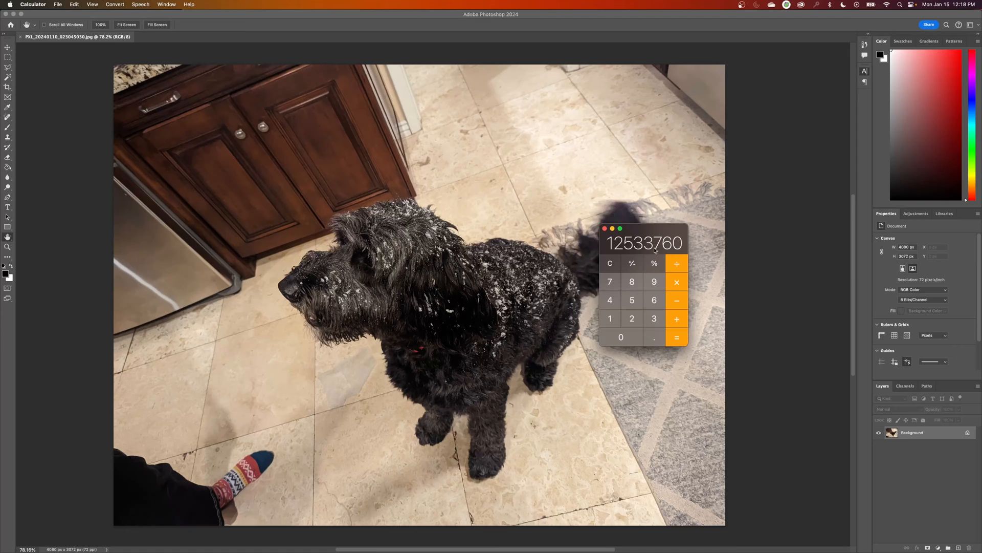
drag(642, 243, 544, 234)
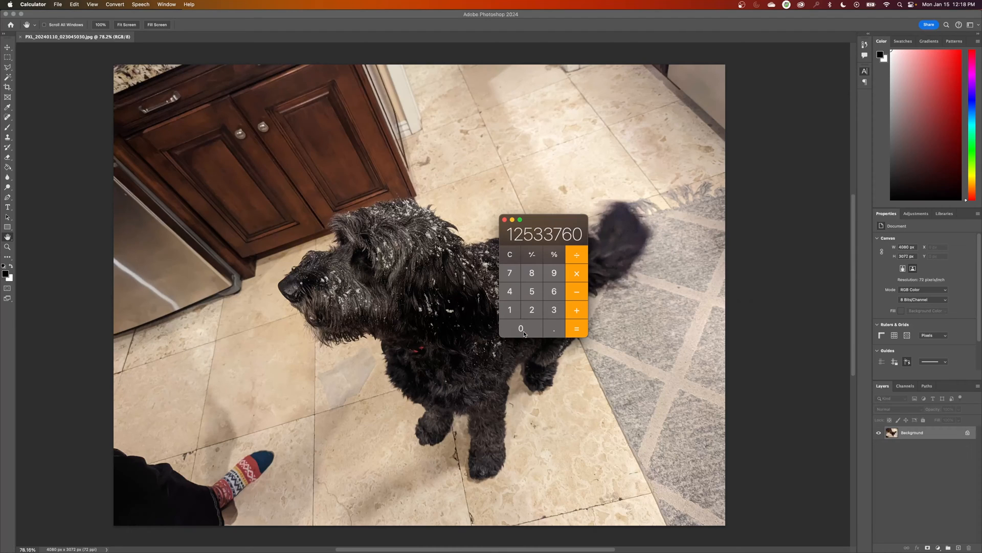
mouse_move(524, 334)
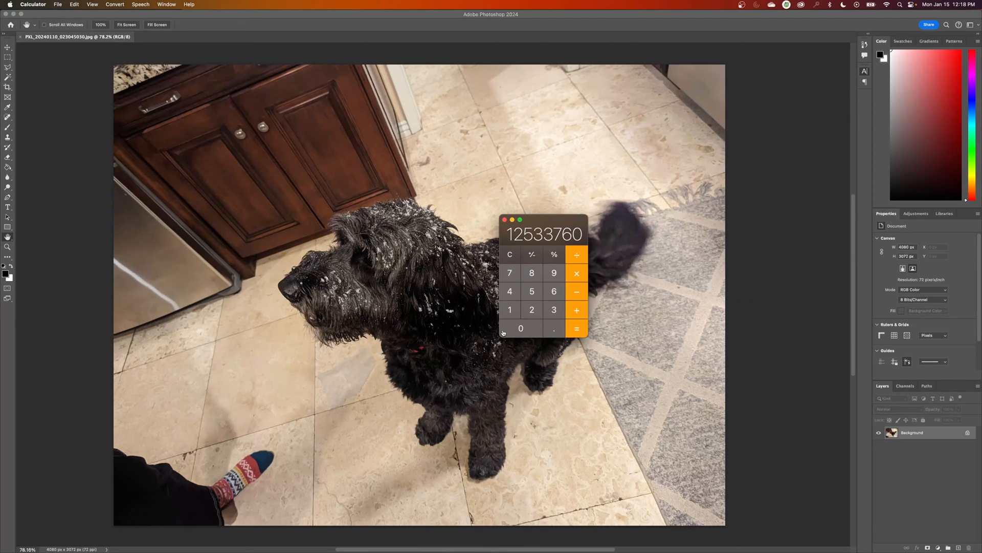
Clear the result and work out 2048 × 1080 = 2211840
click(531, 310)
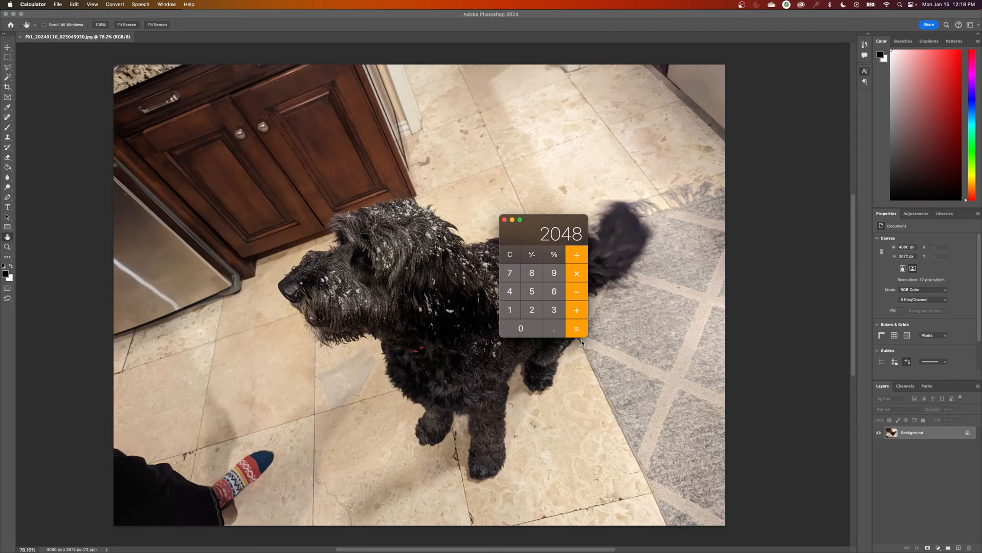
click(509, 309)
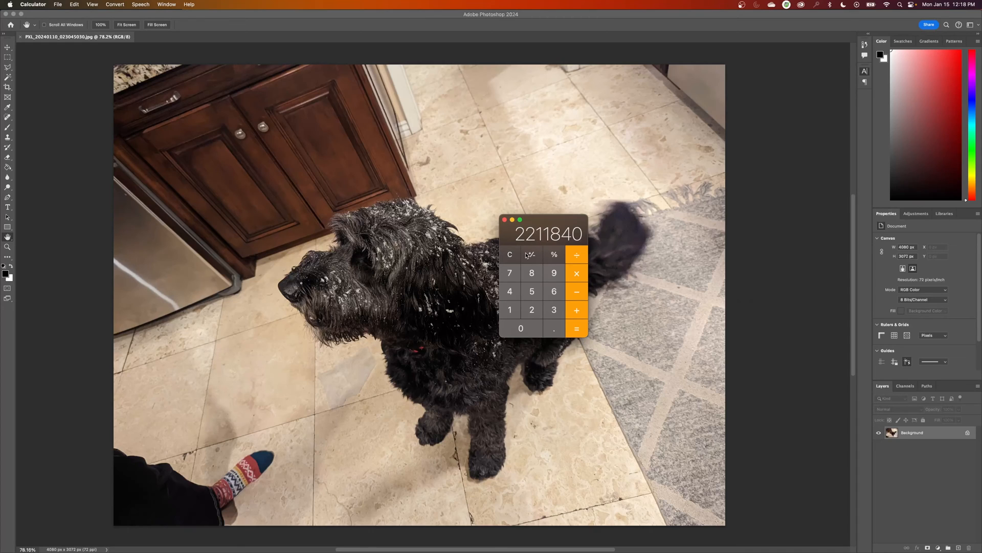
mouse_move(530, 254)
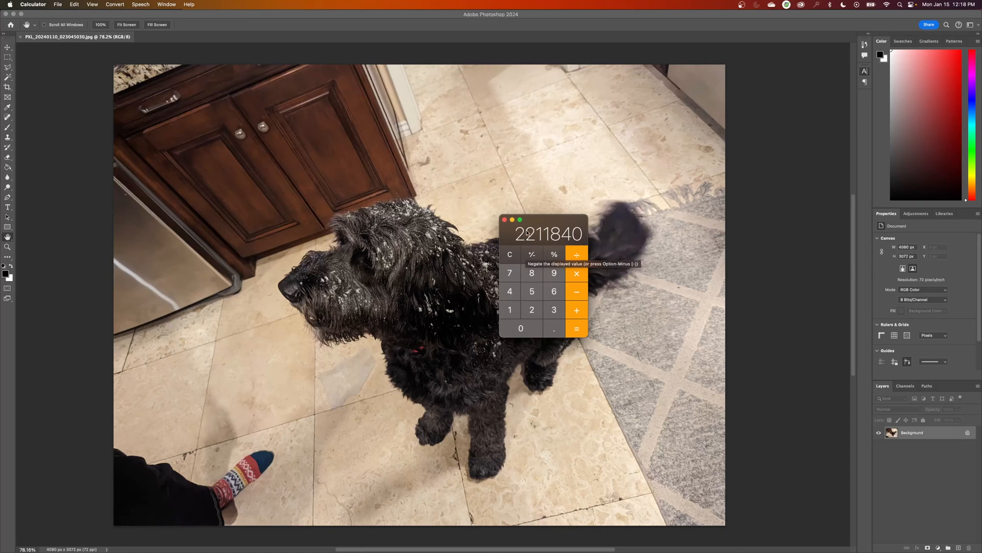
mouse_move(473, 346)
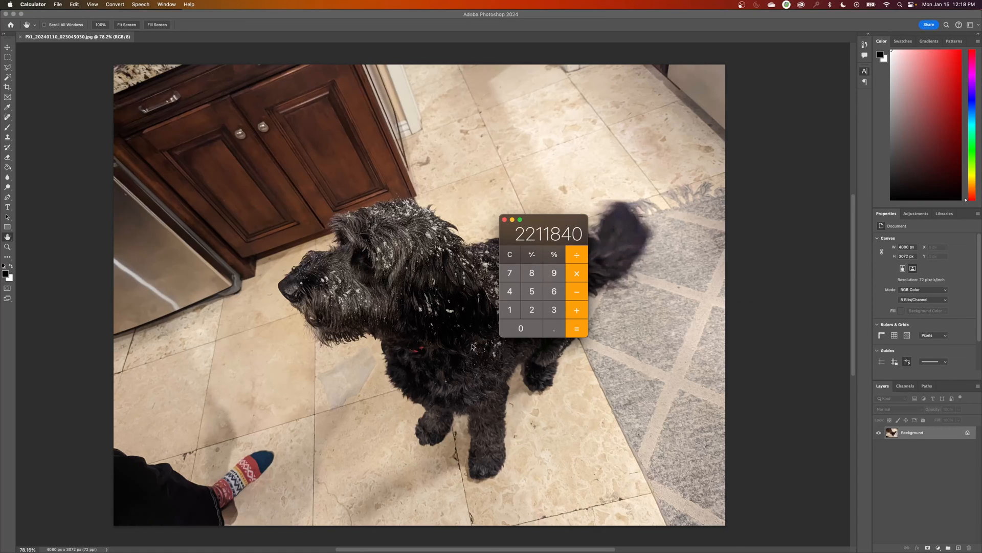
mouse_move(570, 233)
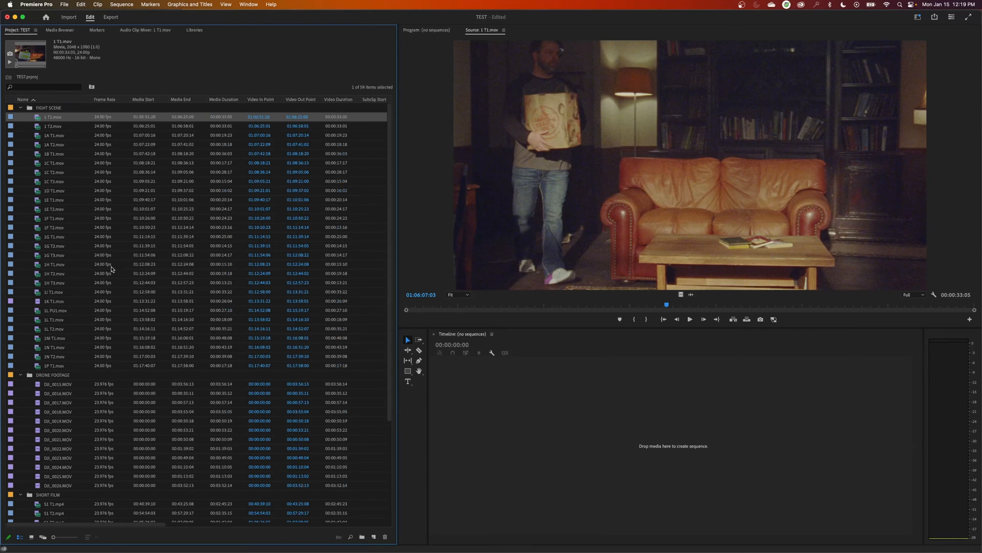
scroll(down, 3)
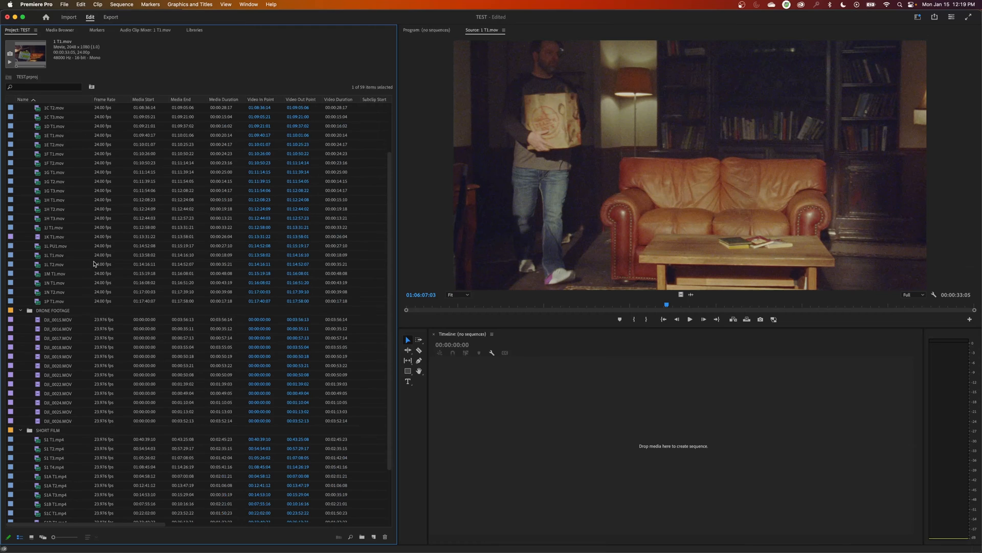
mouse_move(80, 49)
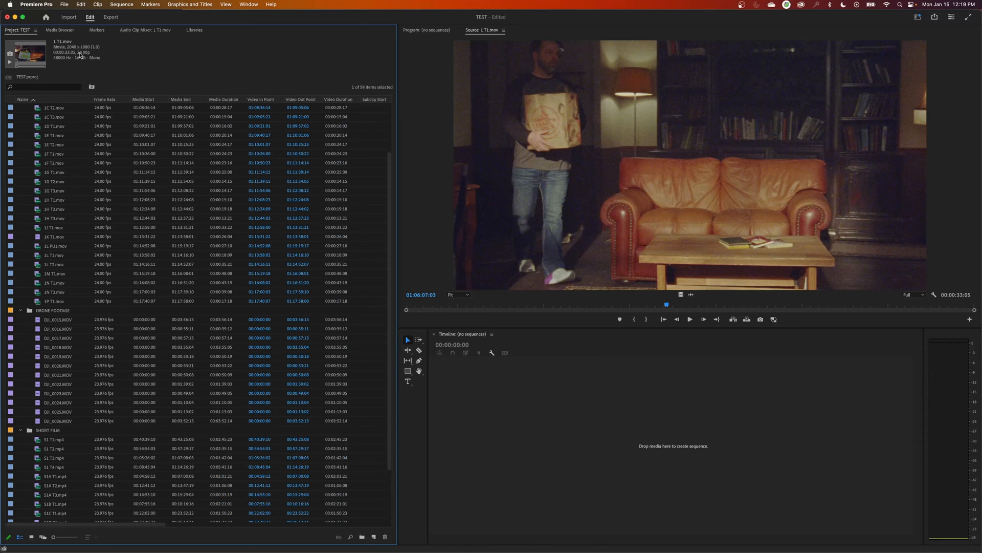
click(58, 338)
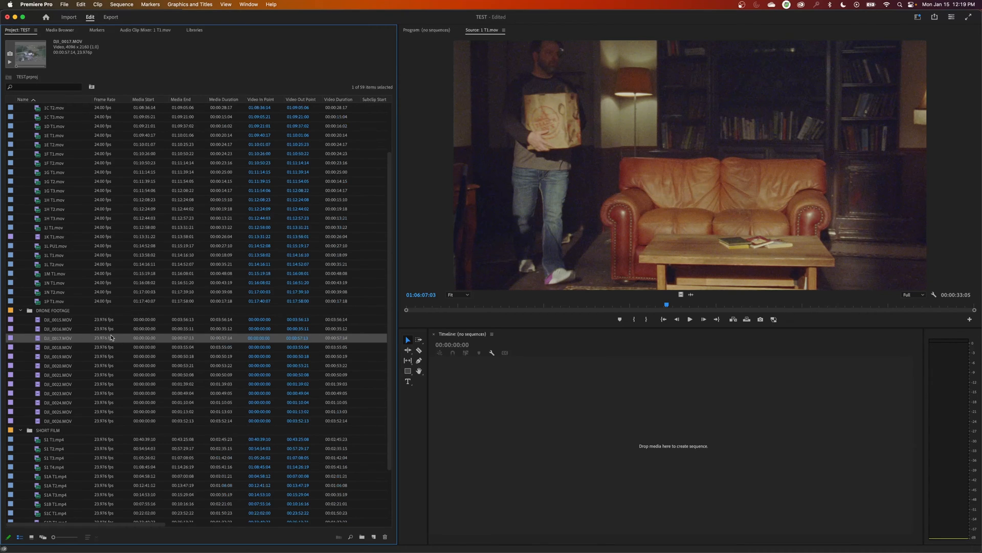
mouse_move(117, 338)
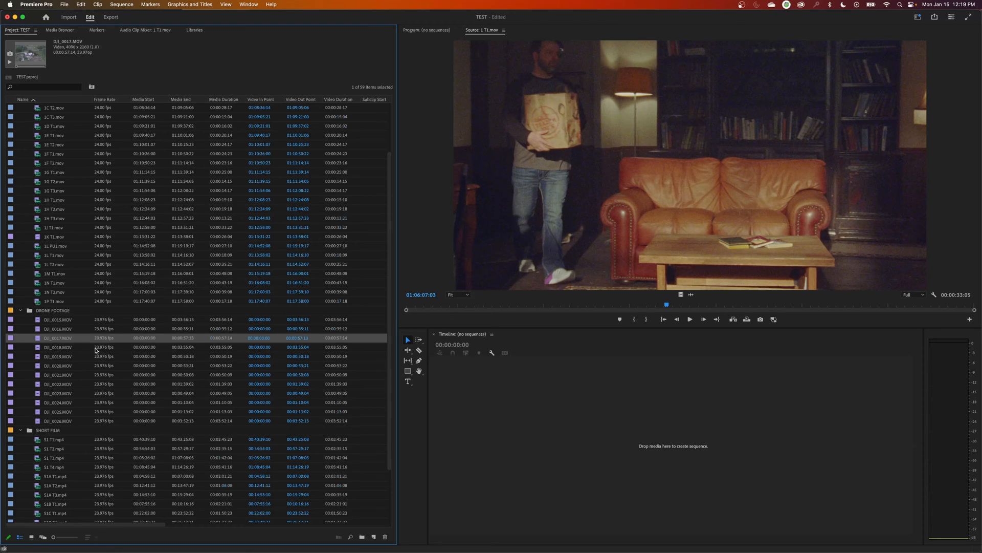
mouse_move(95, 350)
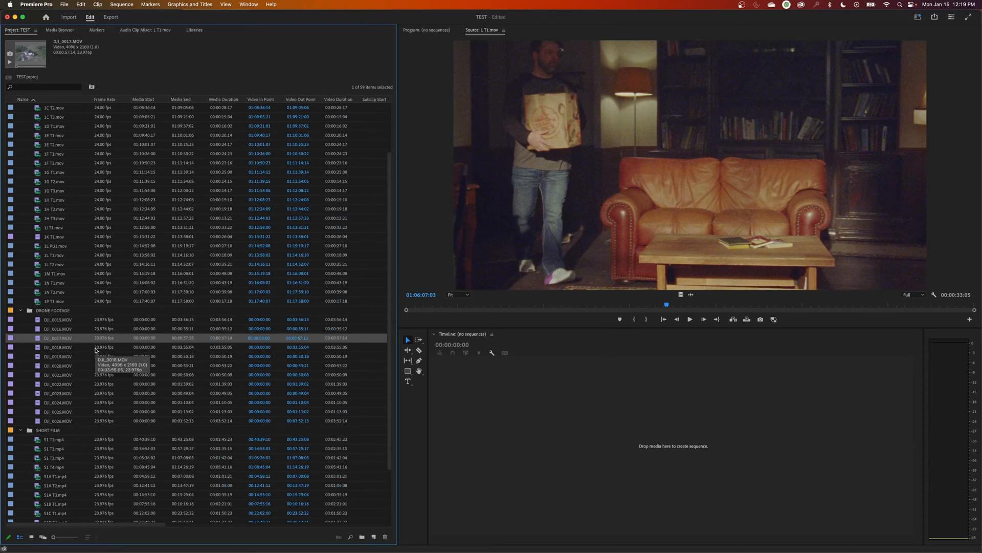
mouse_move(85, 364)
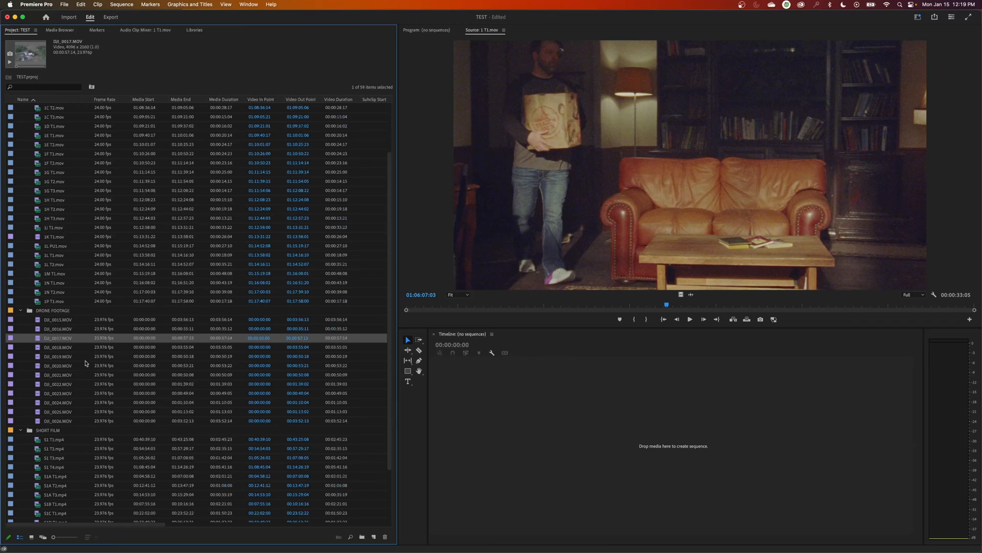
click(59, 329)
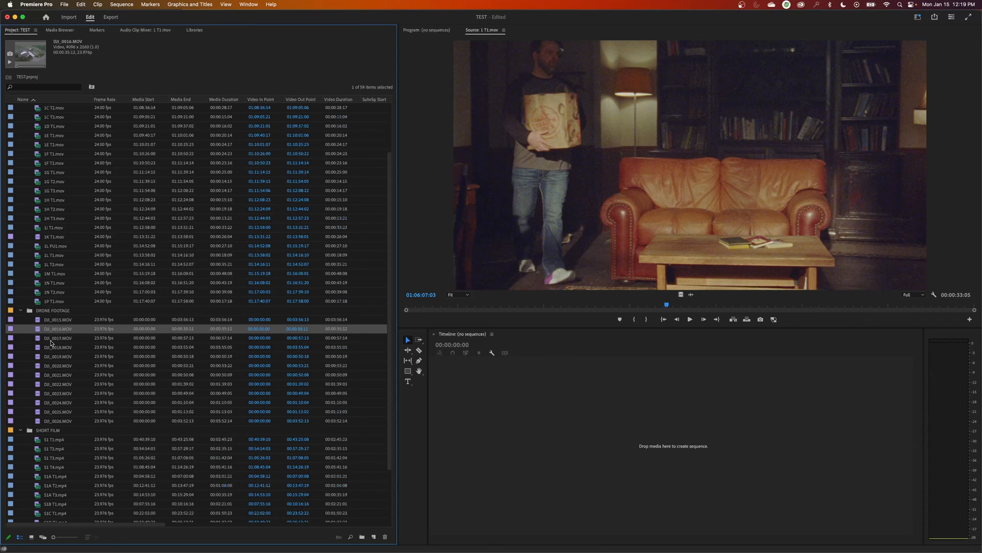
click(58, 337)
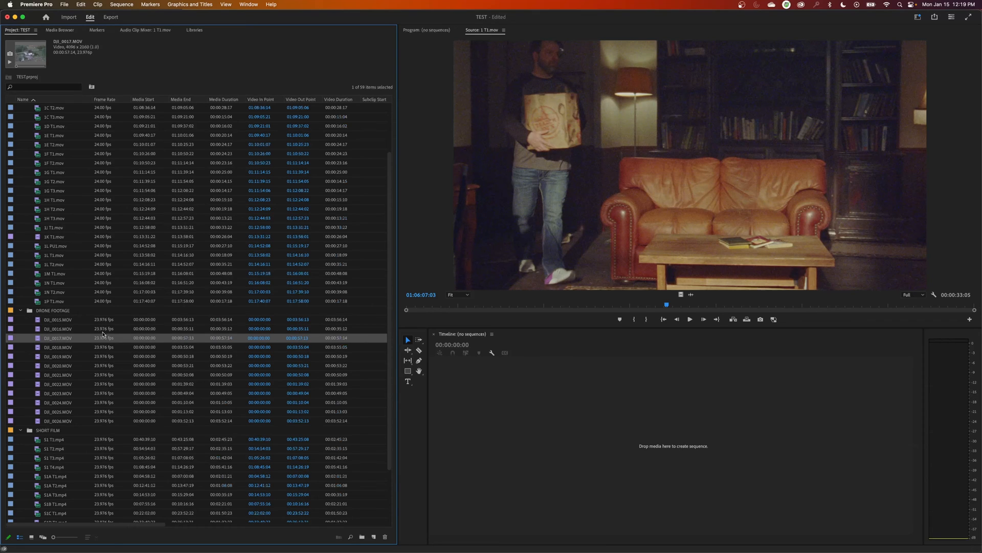
mouse_move(102, 252)
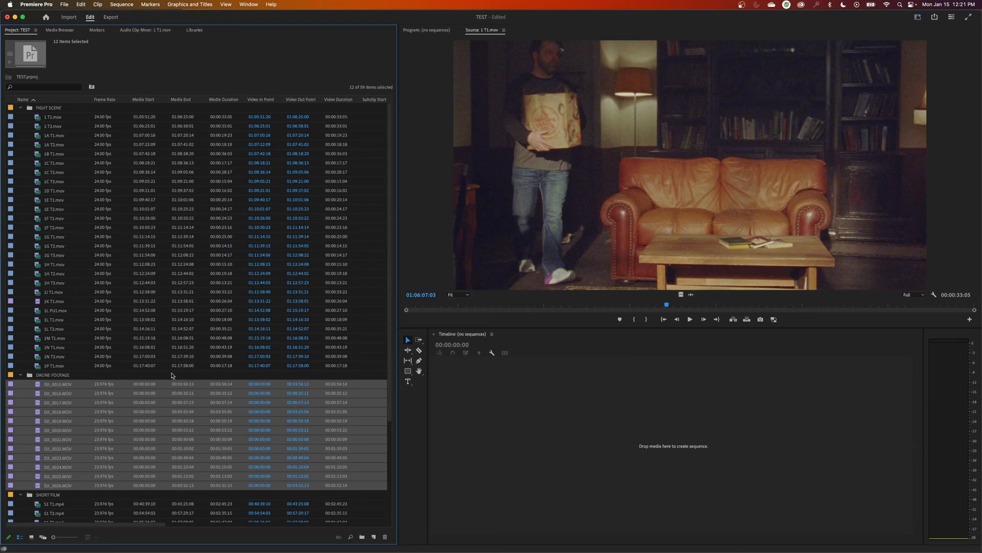
mouse_move(366, 394)
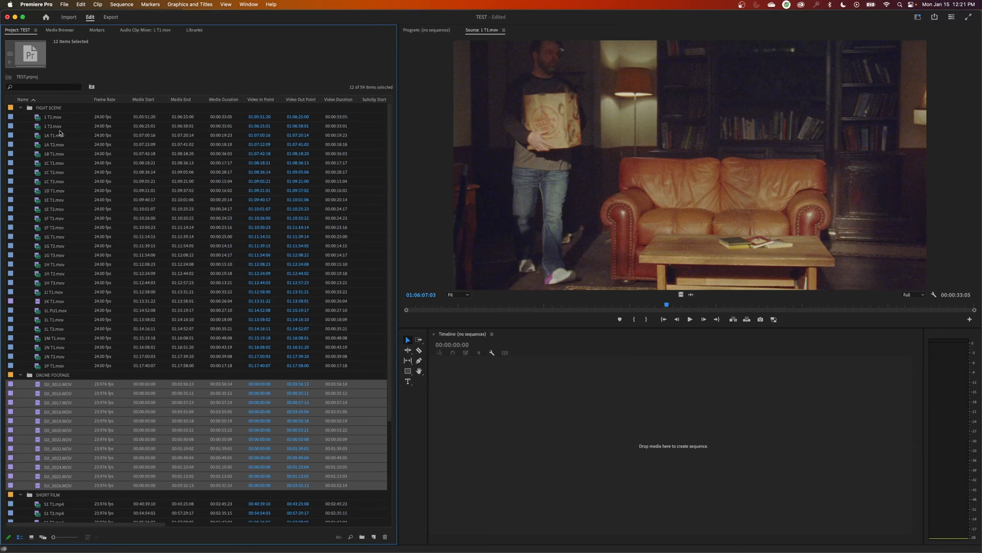
click(53, 117)
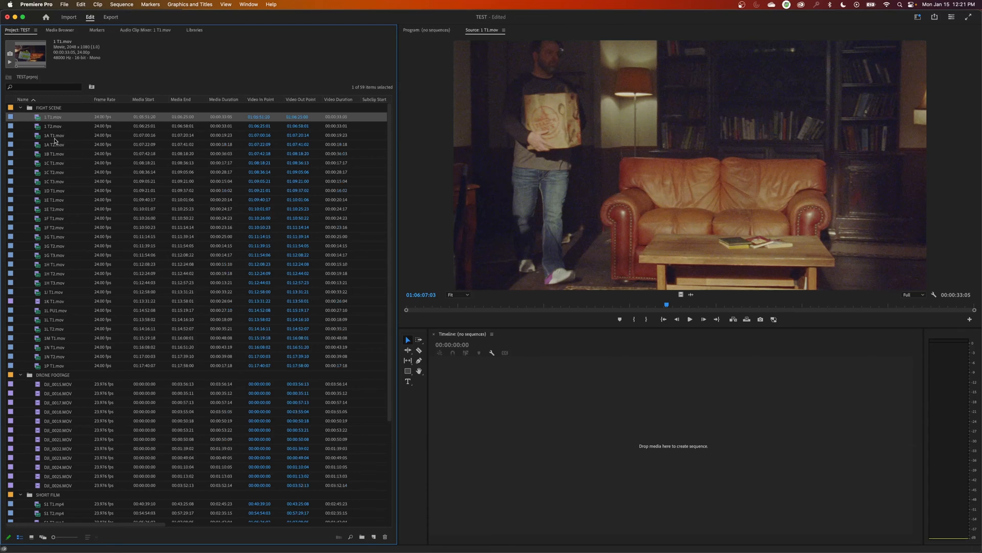
mouse_move(55, 141)
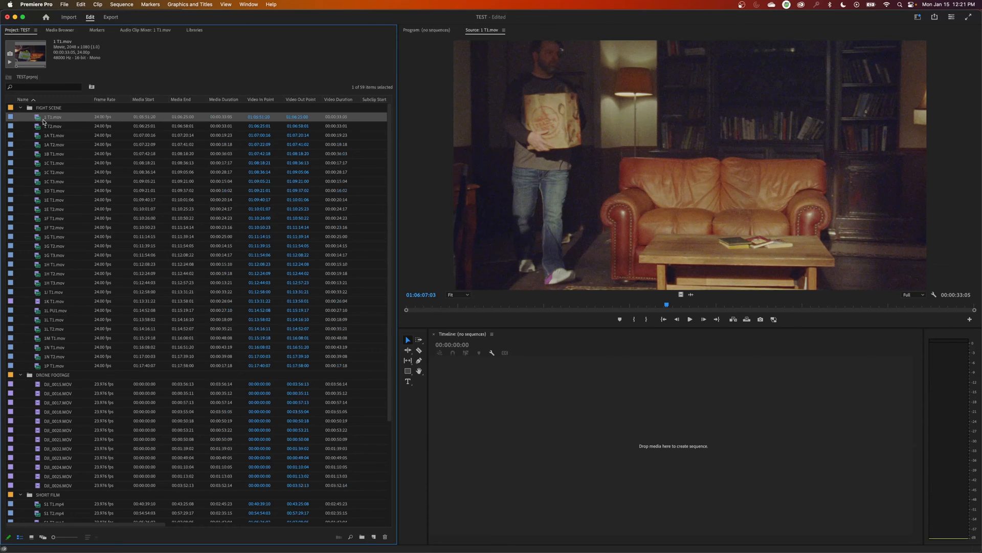
mouse_move(75, 132)
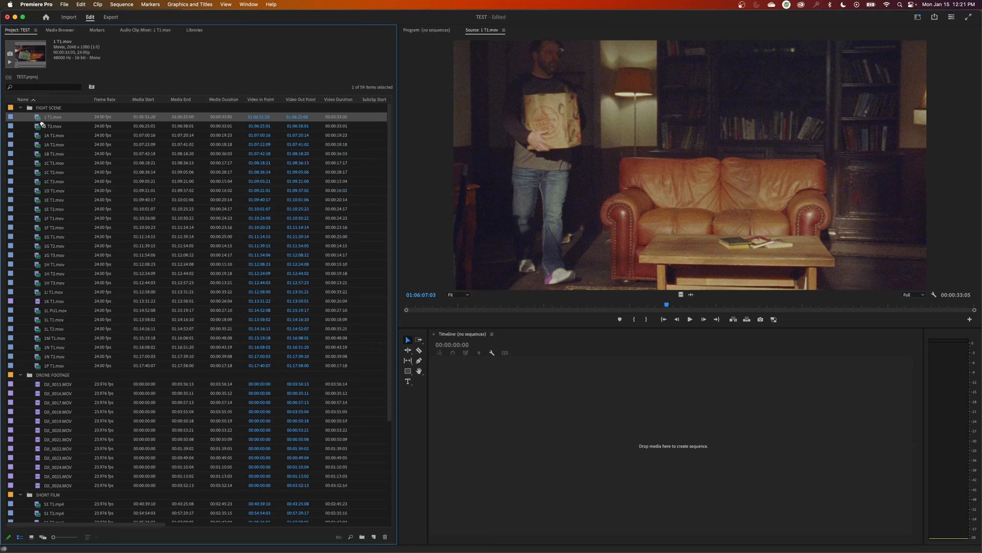
mouse_move(571, 412)
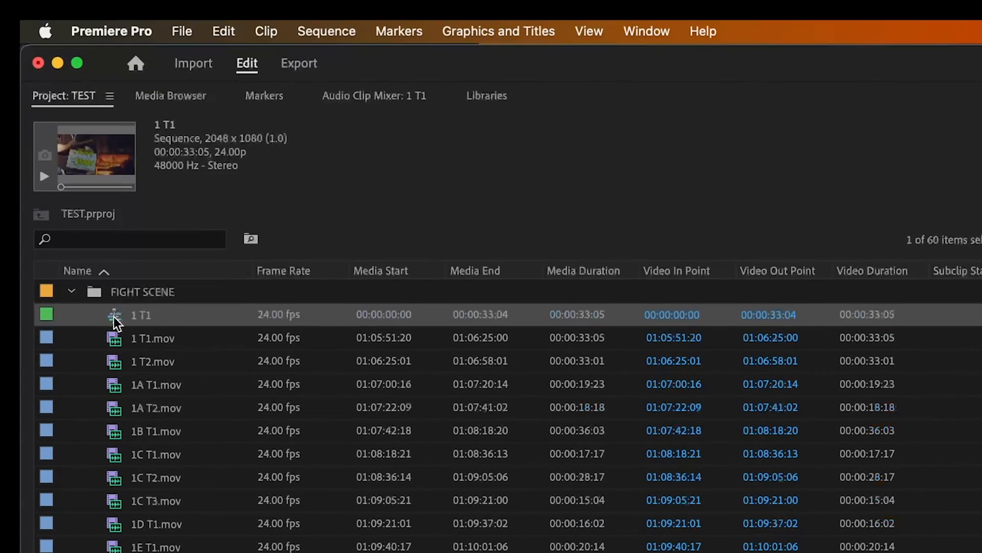
mouse_move(153, 323)
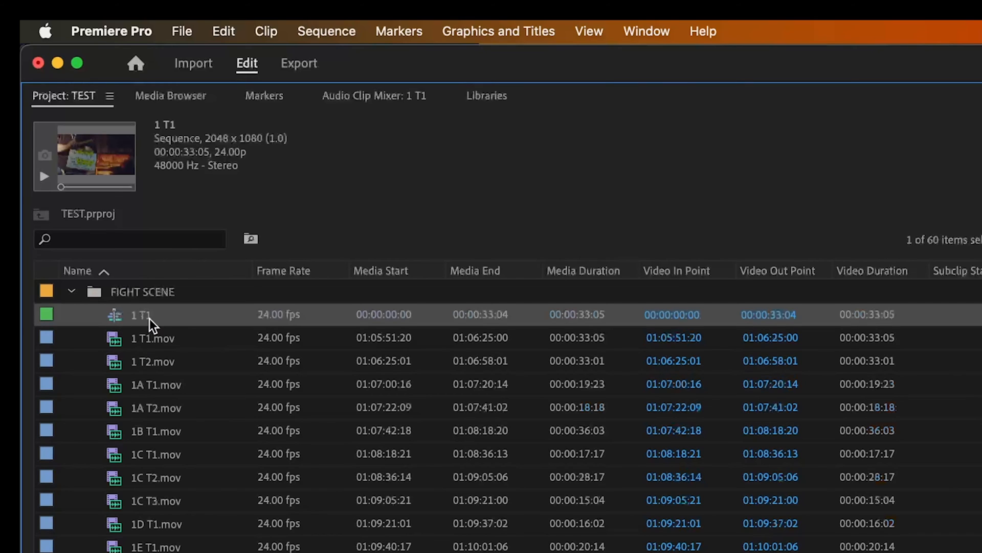
mouse_move(158, 330)
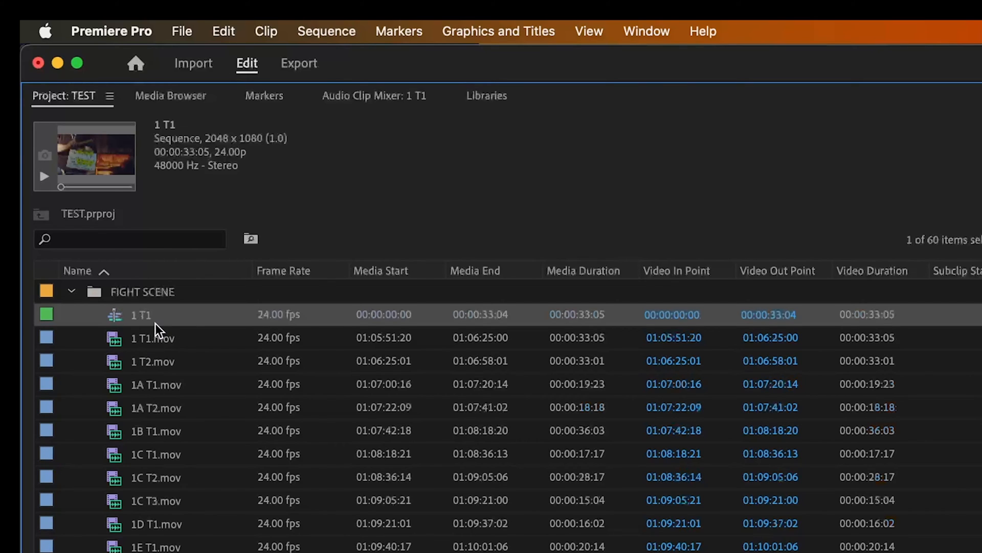
Rename the new 1 T1 sequence to FIGHT SCENE EDIT
double_click(141, 315)
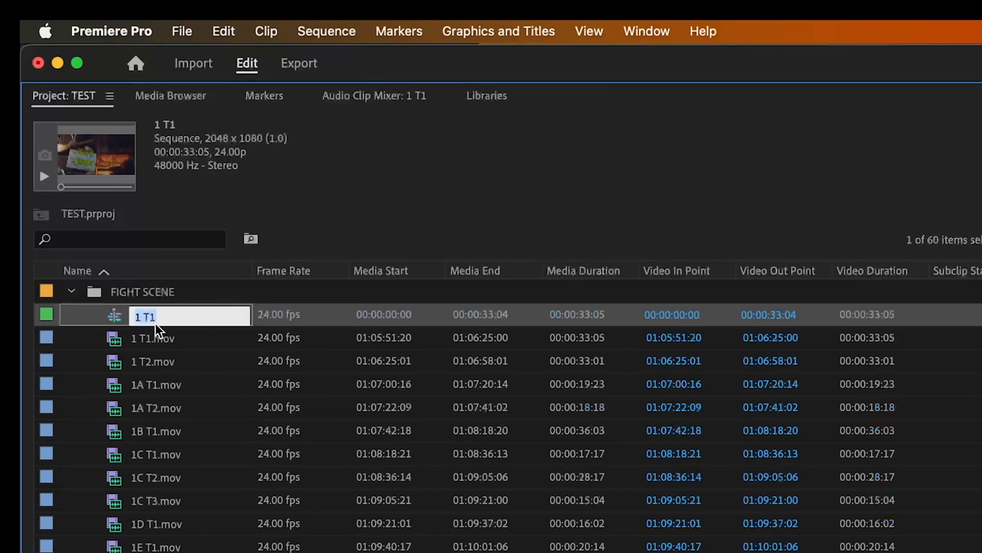
text(FIGHT SCENE EDI)
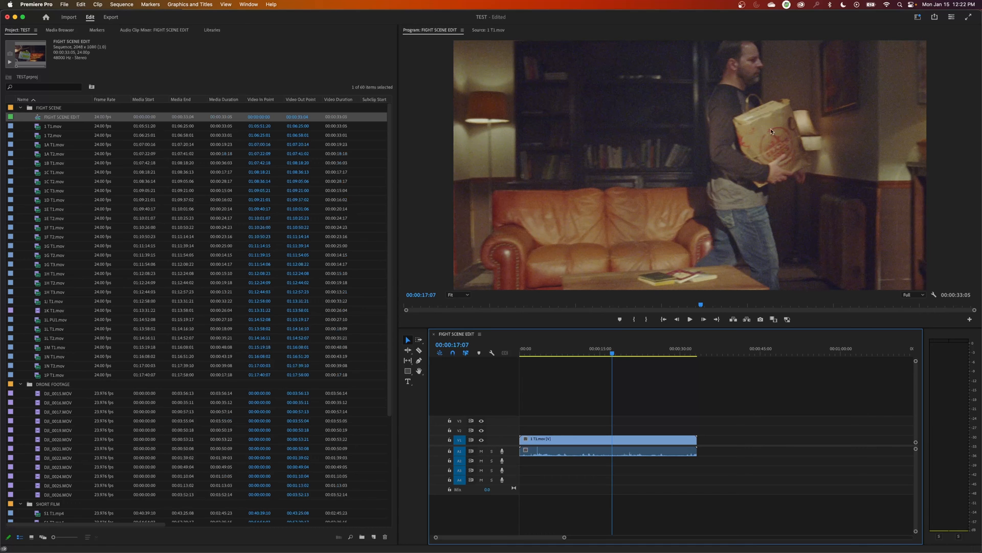
mouse_move(412, 238)
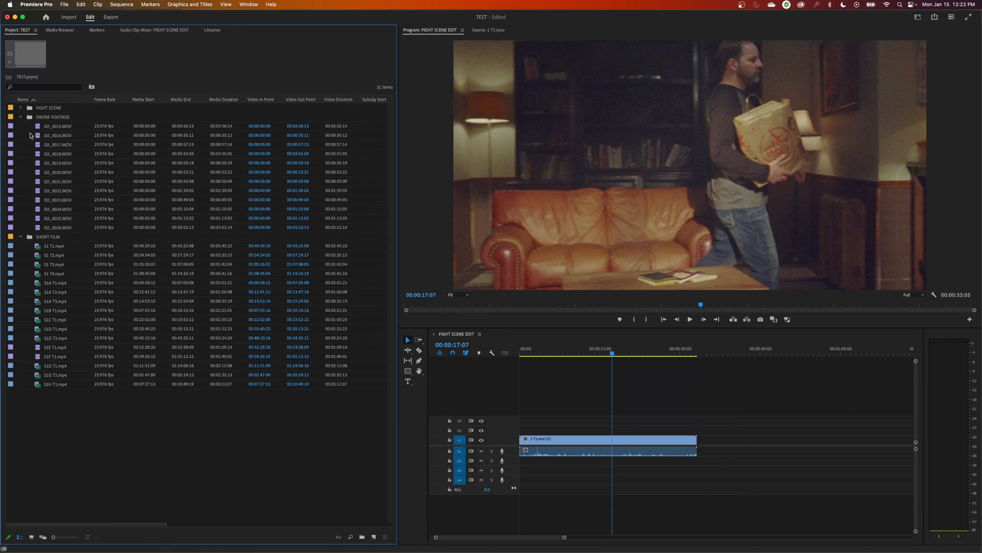
Create a 4096x2160 sequence from DJI_0015.MOV via the New Item icon, FIGHT SCENE bin collapsed
click(58, 126)
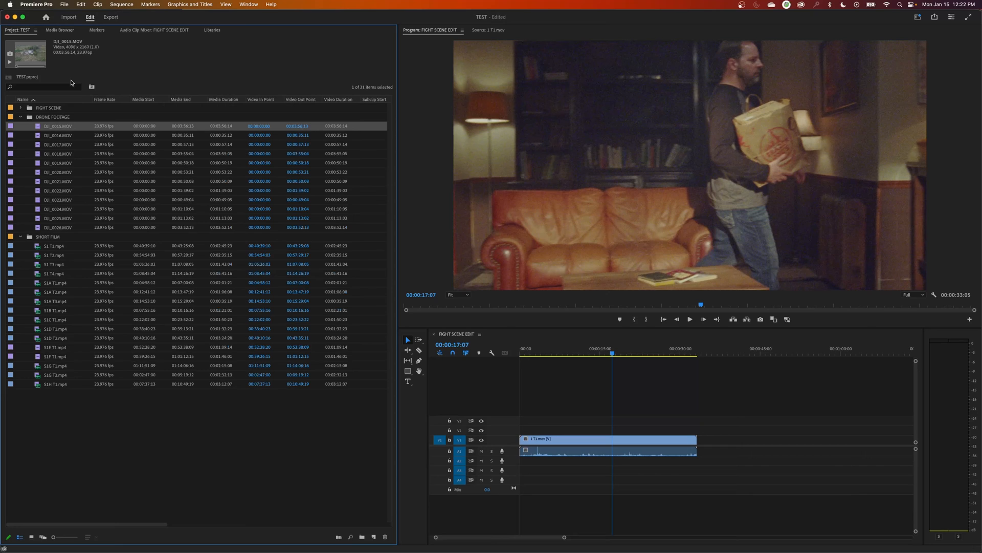
click(20, 107)
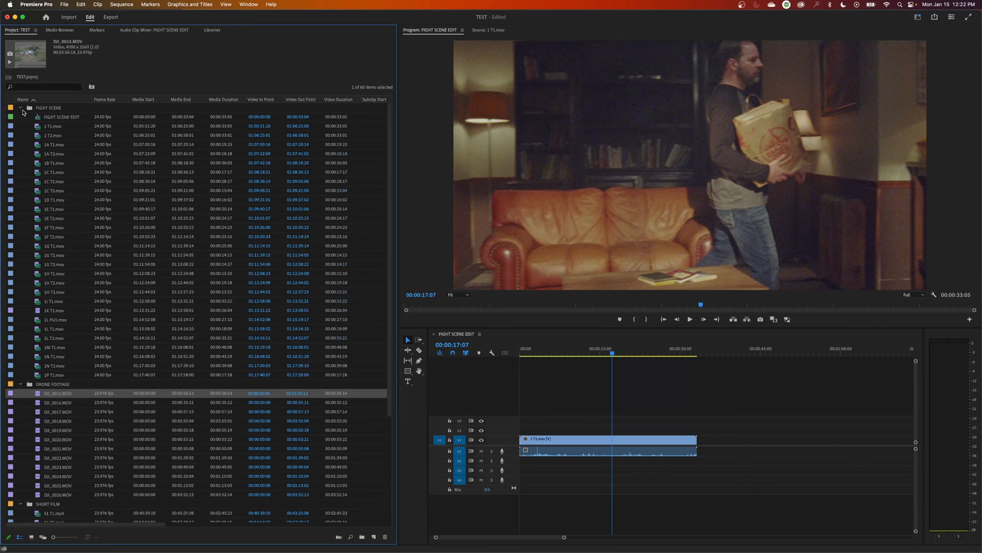
click(21, 107)
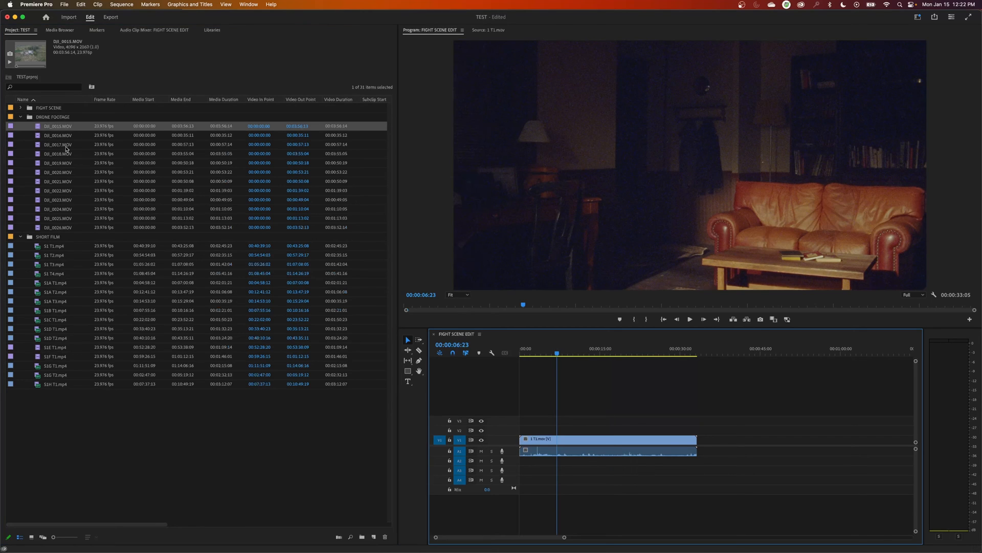
drag(56, 126, 530, 421)
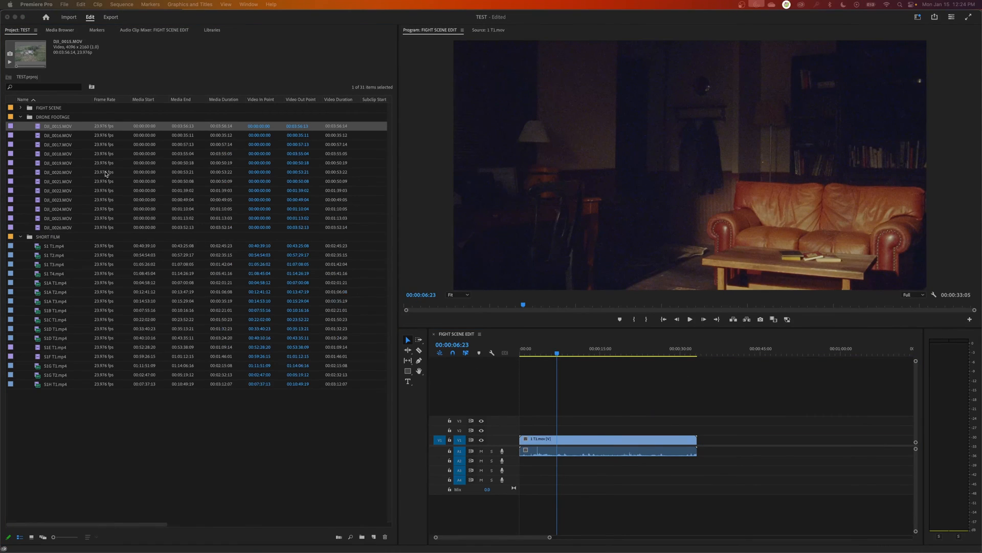
mouse_move(317, 293)
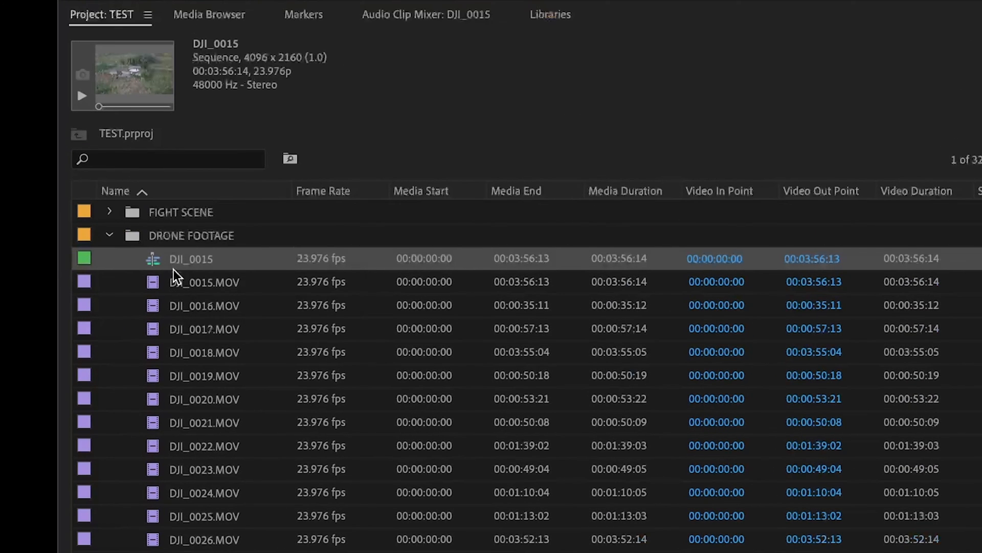
click(203, 282)
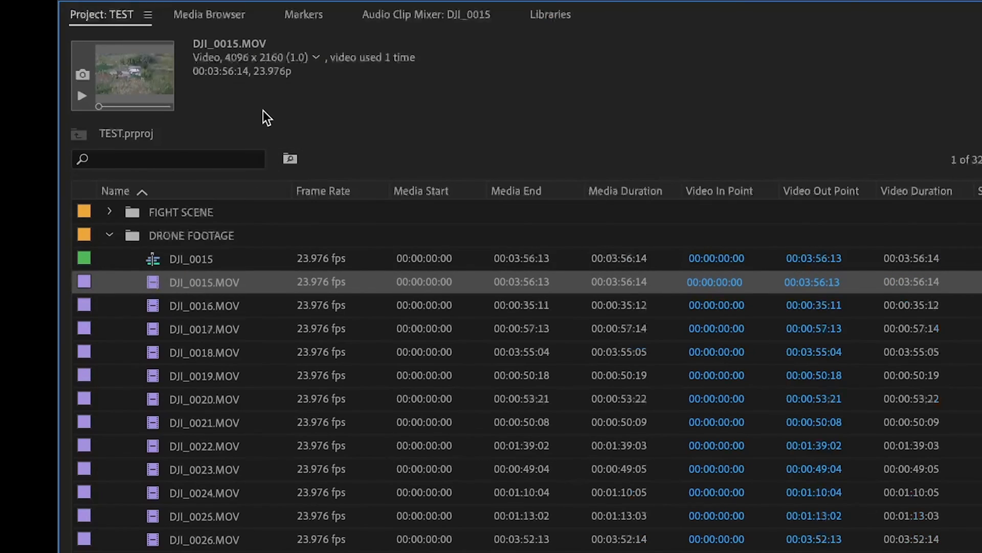
mouse_move(212, 268)
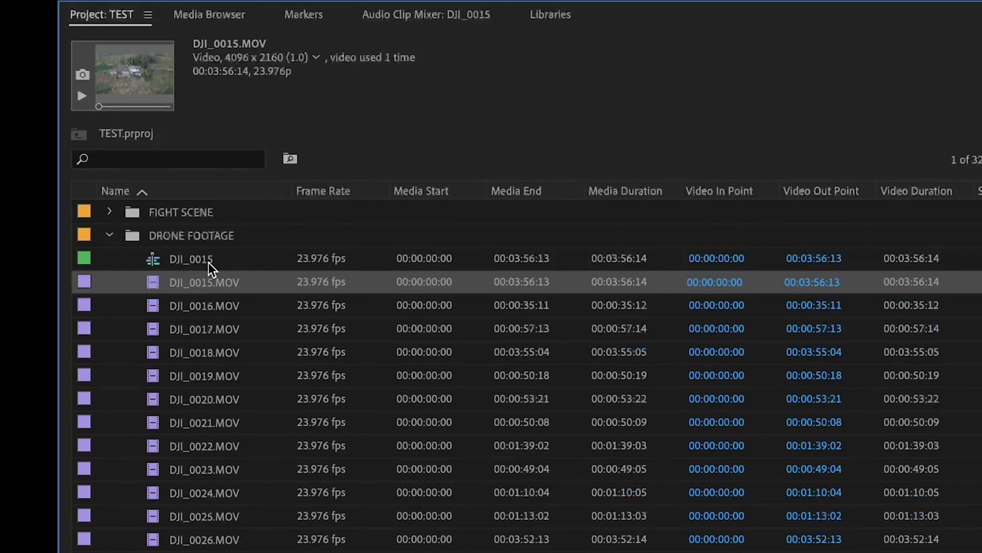
click(191, 258)
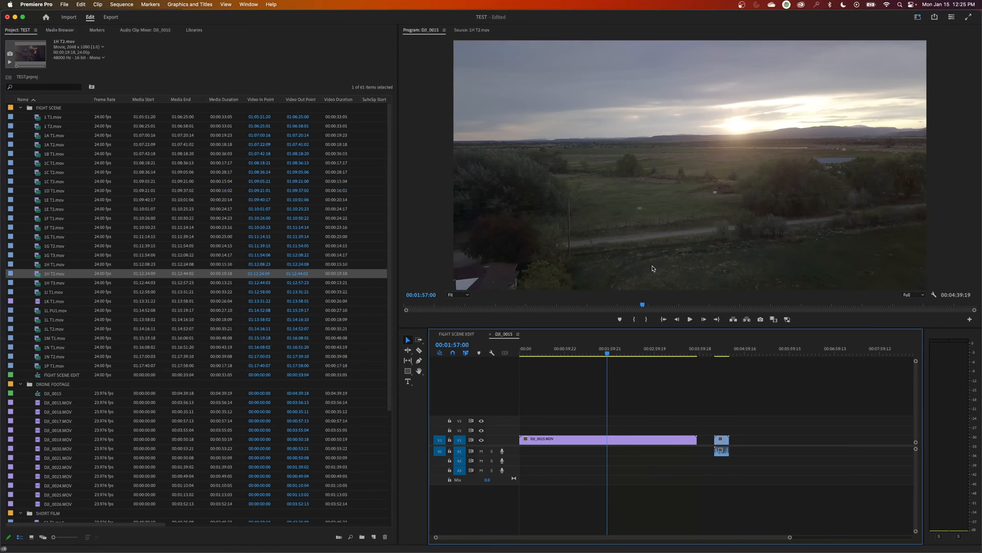
mouse_move(461, 145)
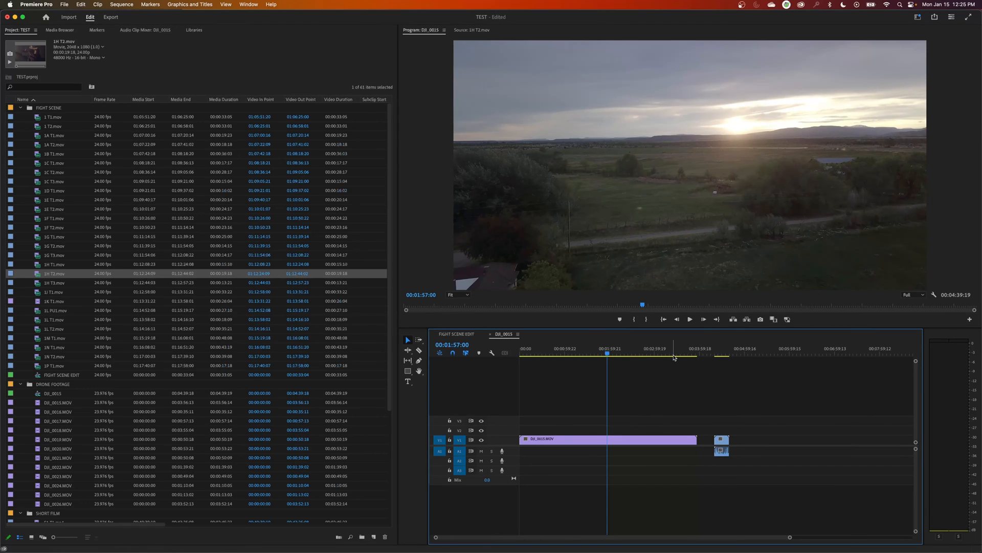
Preview the drone shot and the small fight clip at the sequence end
click(713, 354)
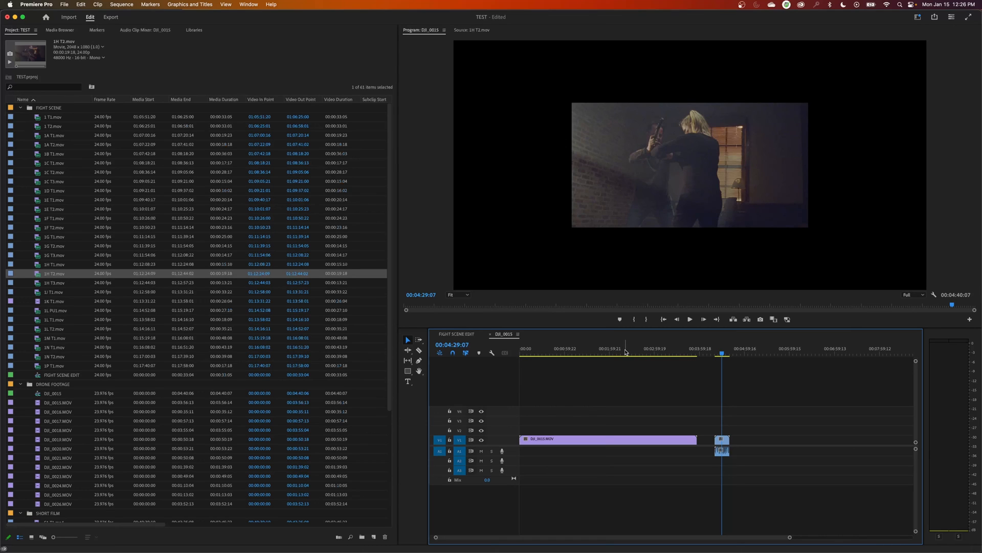
click(624, 348)
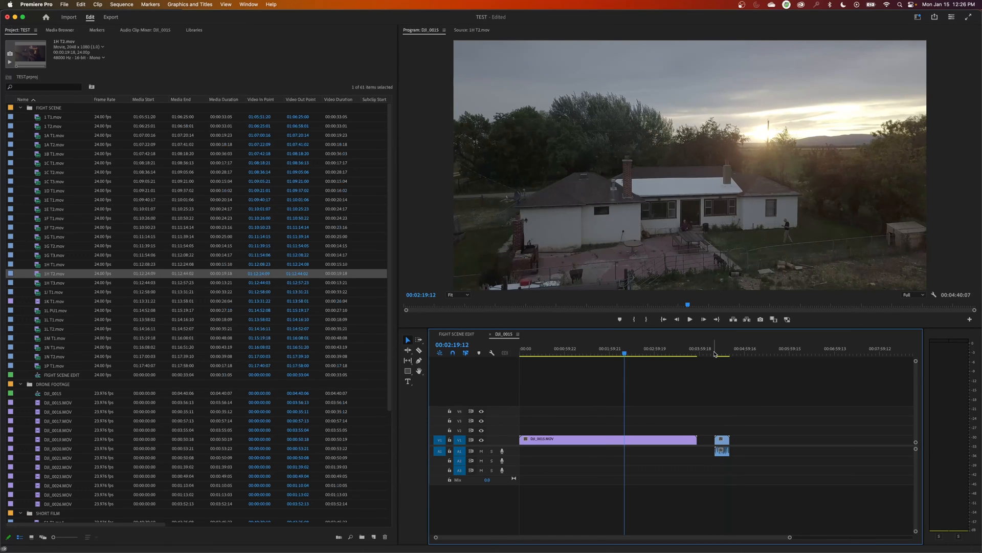
click(720, 354)
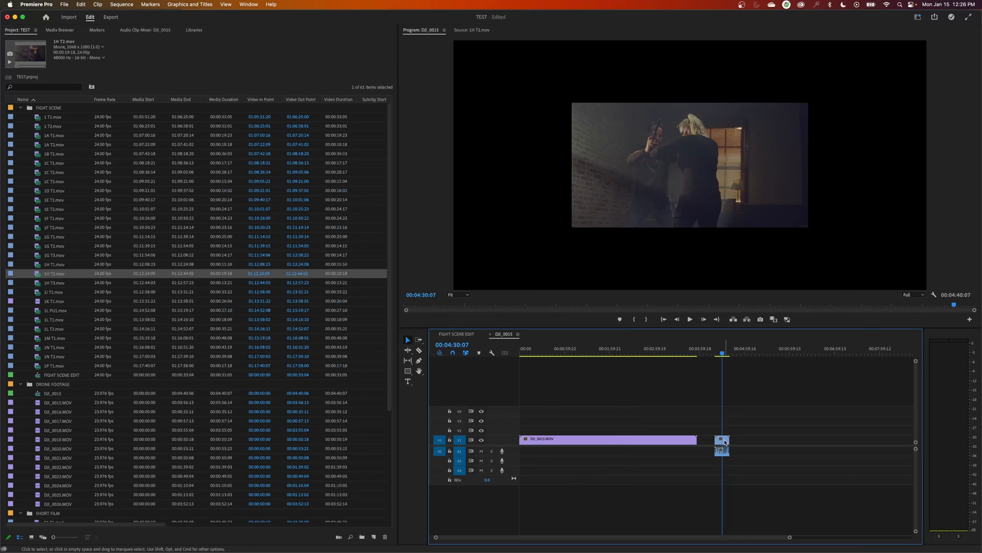
Apply Scale to Frame Size so the fight clip fills the 4K frame
right_click(722, 439)
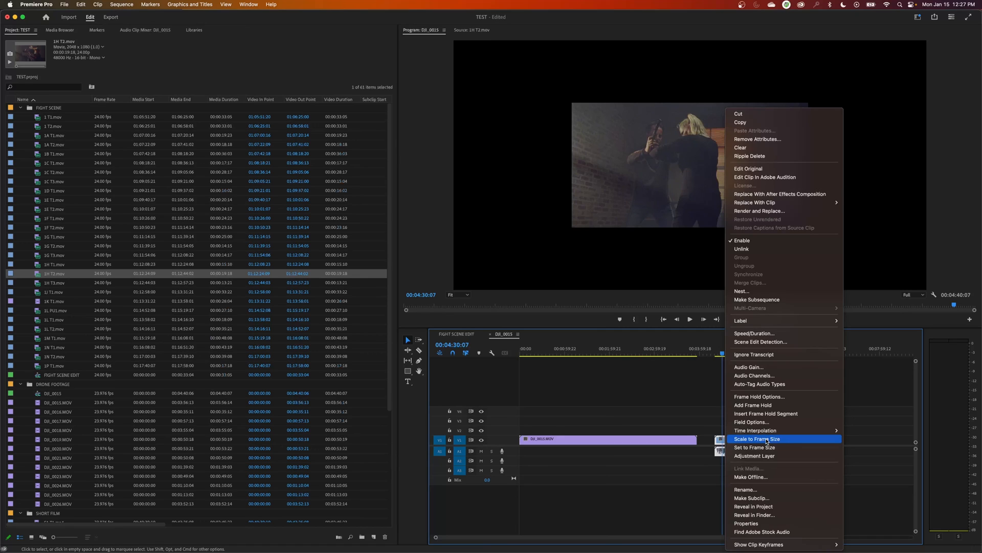
mouse_move(755, 447)
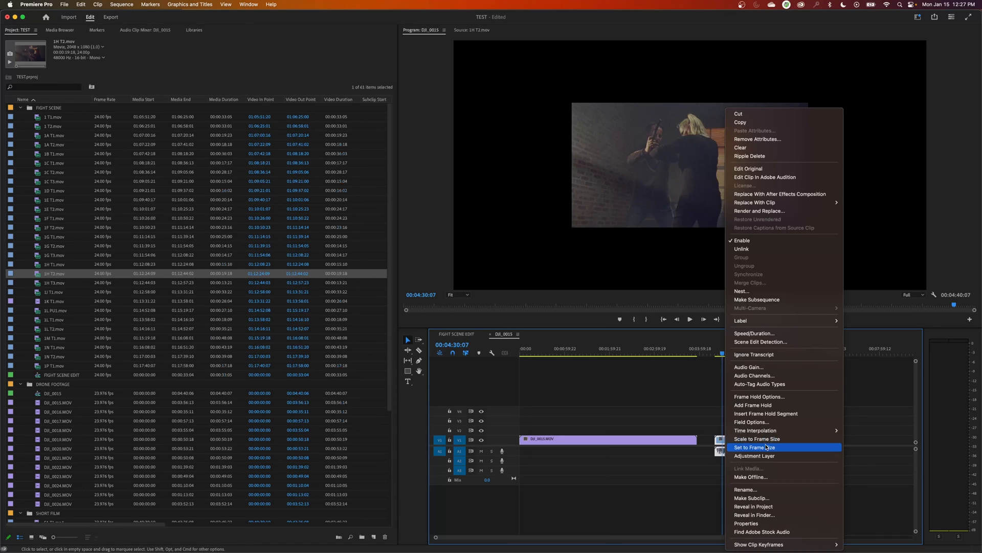
mouse_move(766, 438)
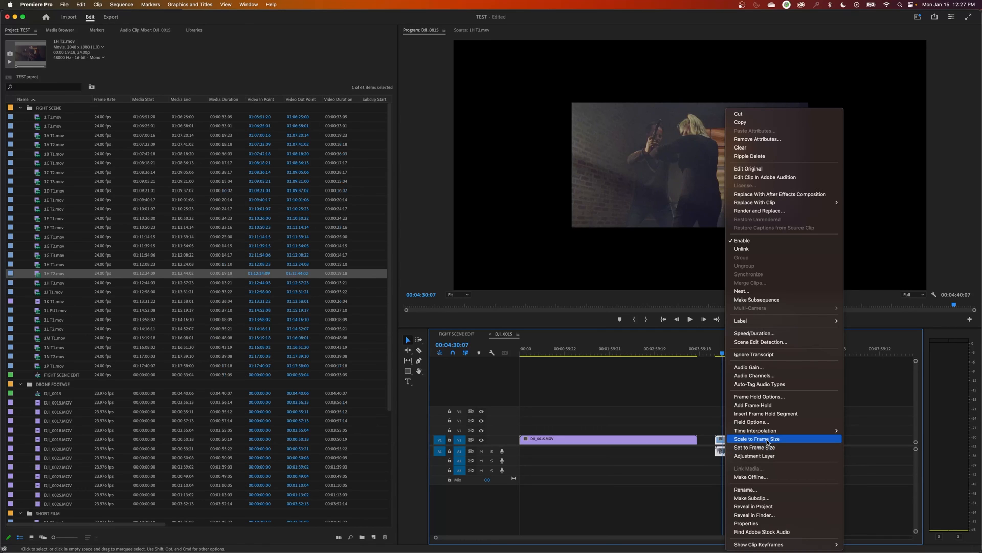
click(754, 438)
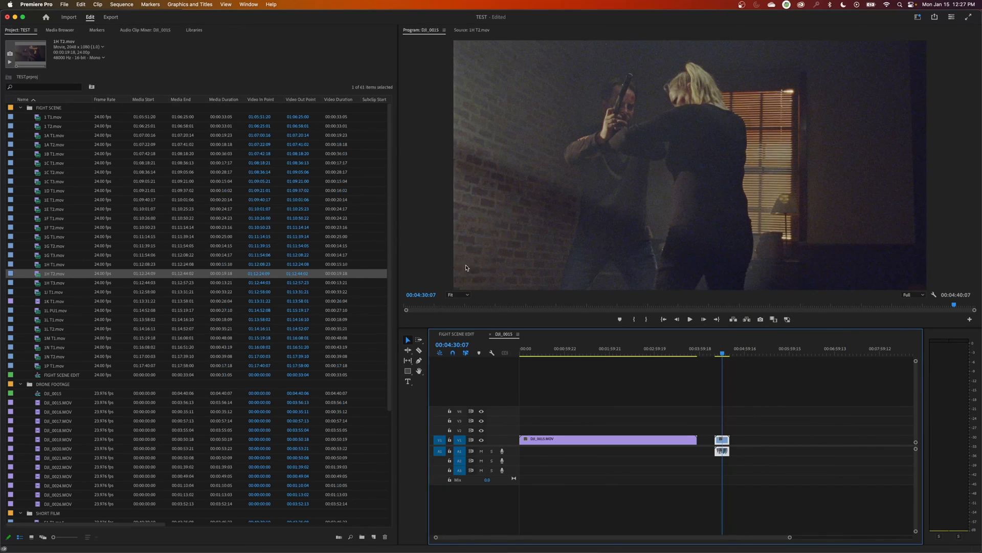
mouse_move(584, 162)
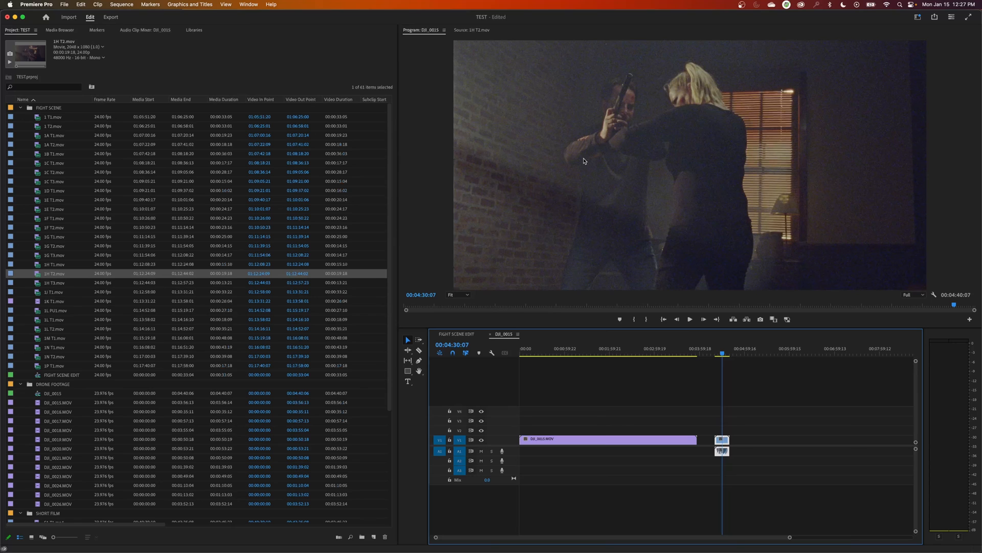
scroll(down, 3)
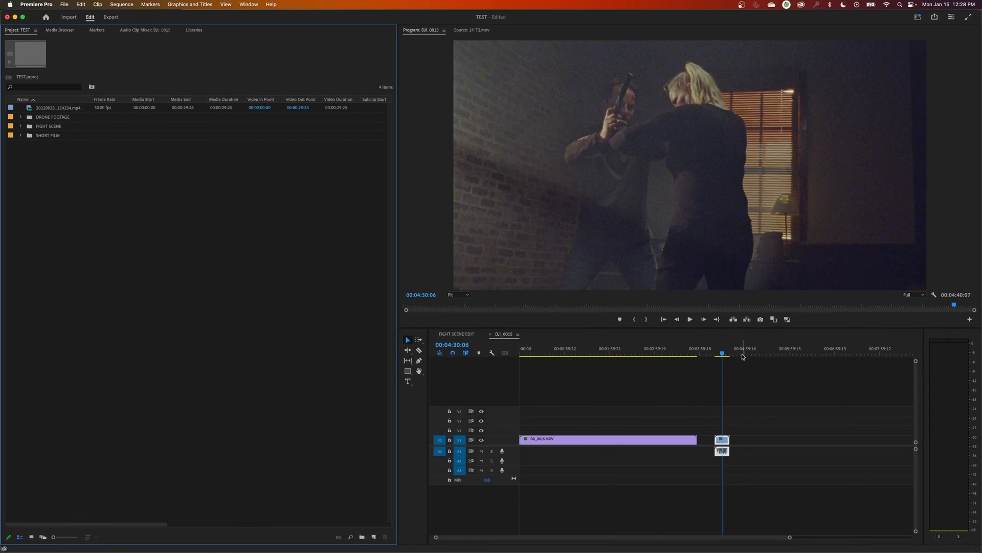
Add the climbing MP4 and DJI_0026.MOV, scaling the climbing clip to frame size
click(722, 352)
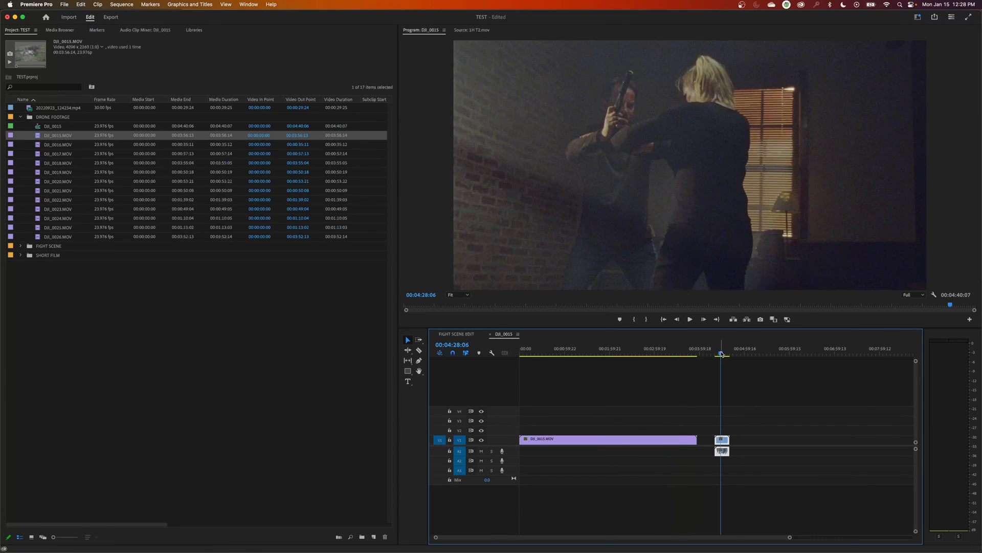
click(686, 348)
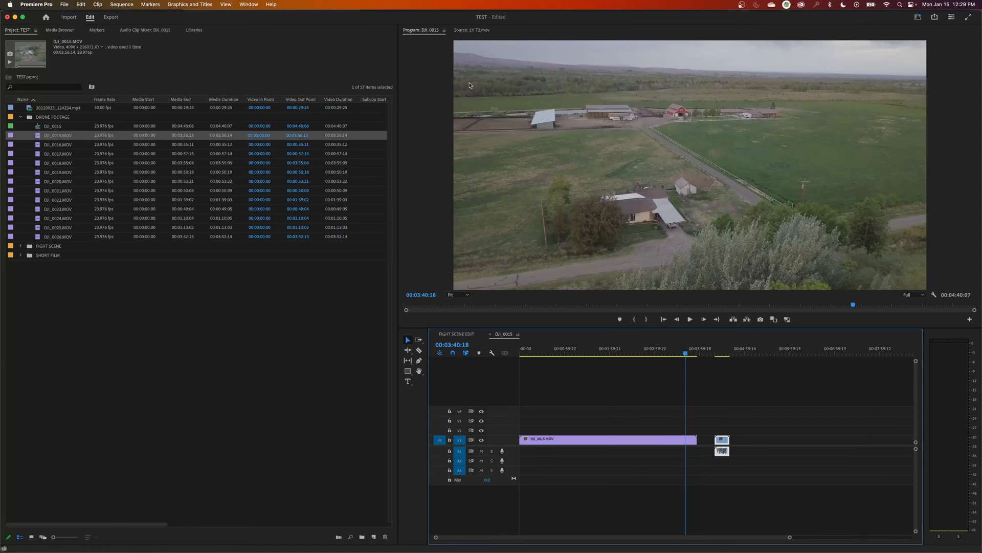
mouse_move(456, 69)
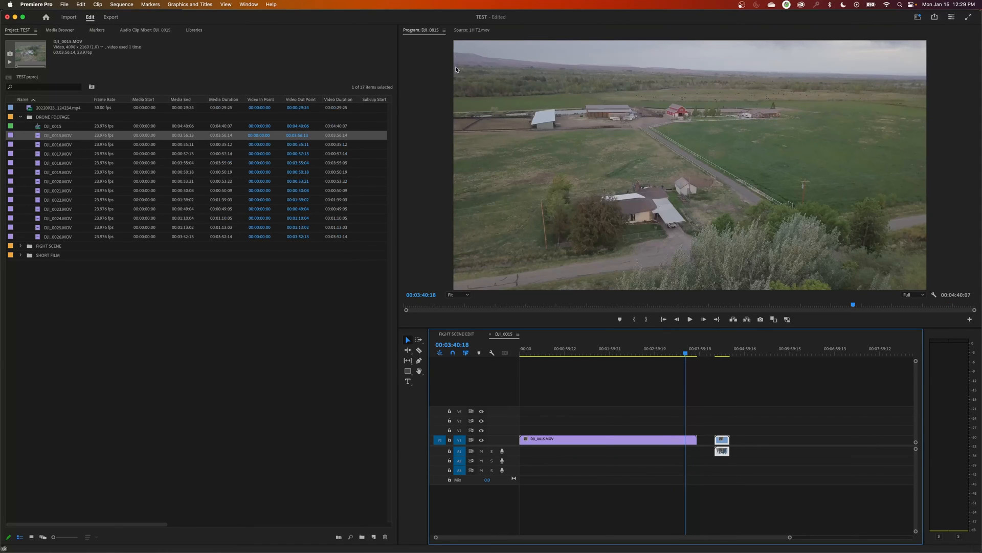
mouse_move(697, 307)
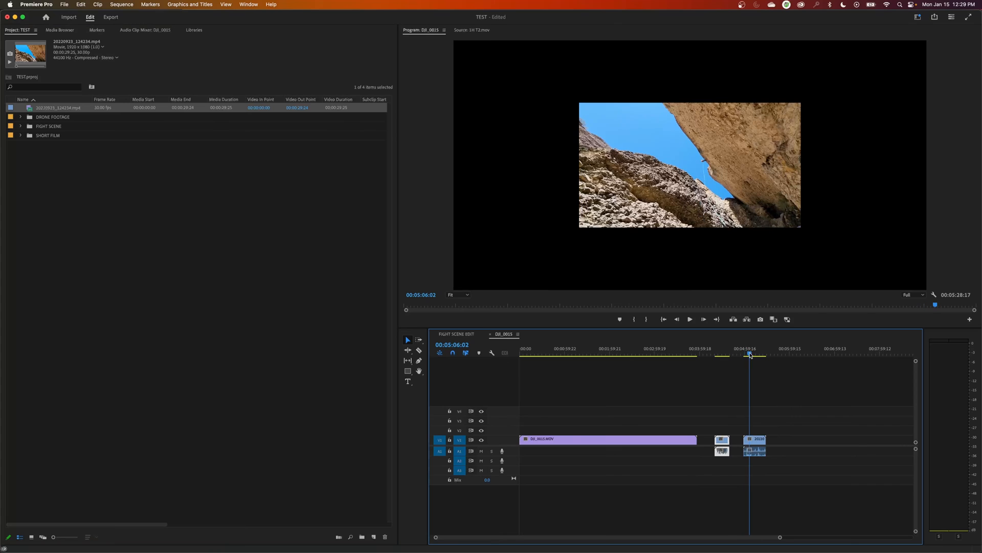
right_click(755, 447)
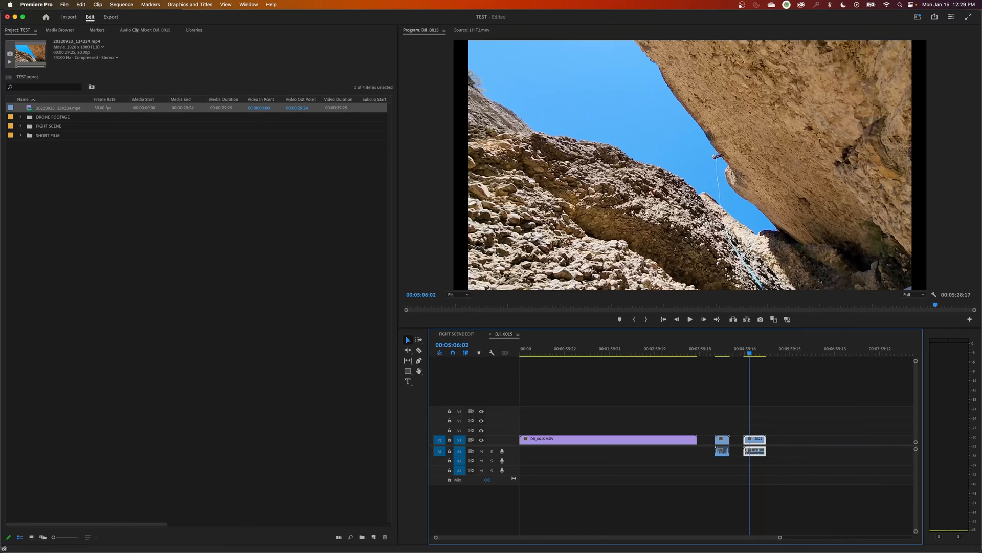
mouse_move(455, 117)
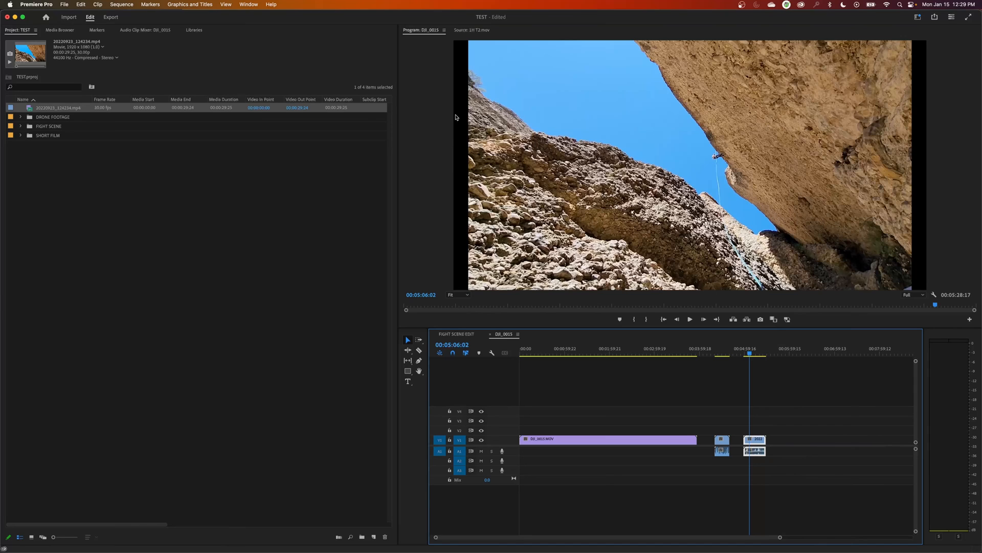
mouse_move(922, 131)
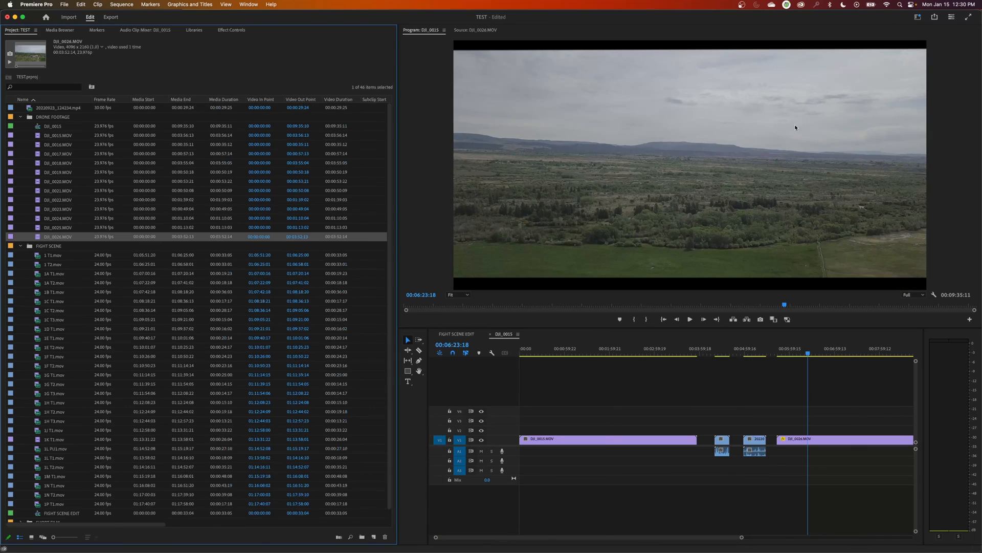
mouse_move(750, 174)
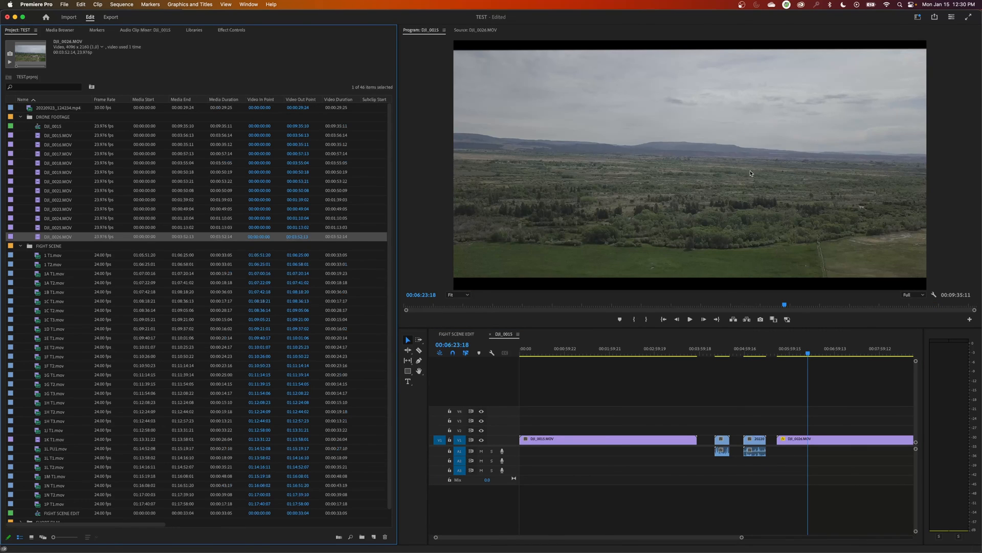
mouse_move(536, 281)
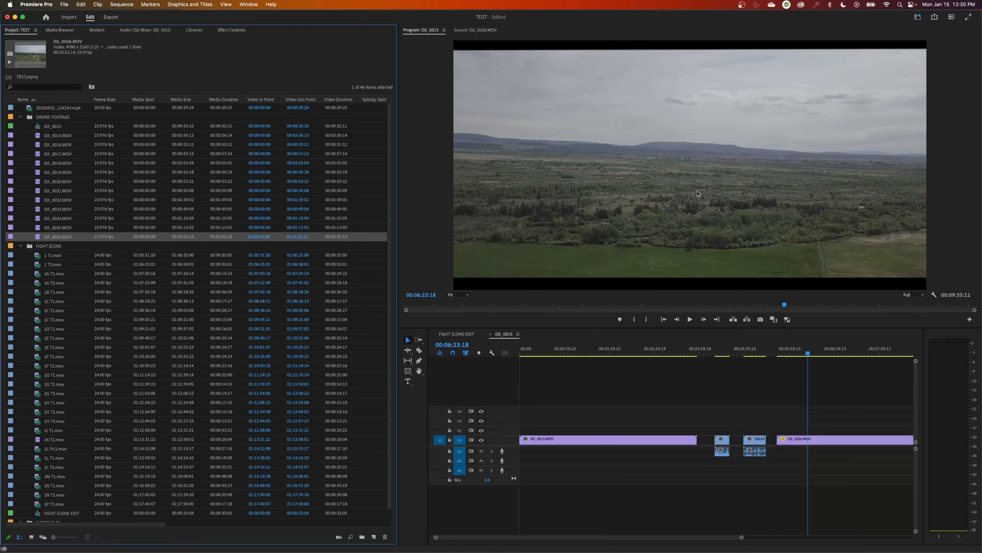
Check the climbing and final drone clips fill the frame, then collapse the FIGHT SCENE bin
click(720, 348)
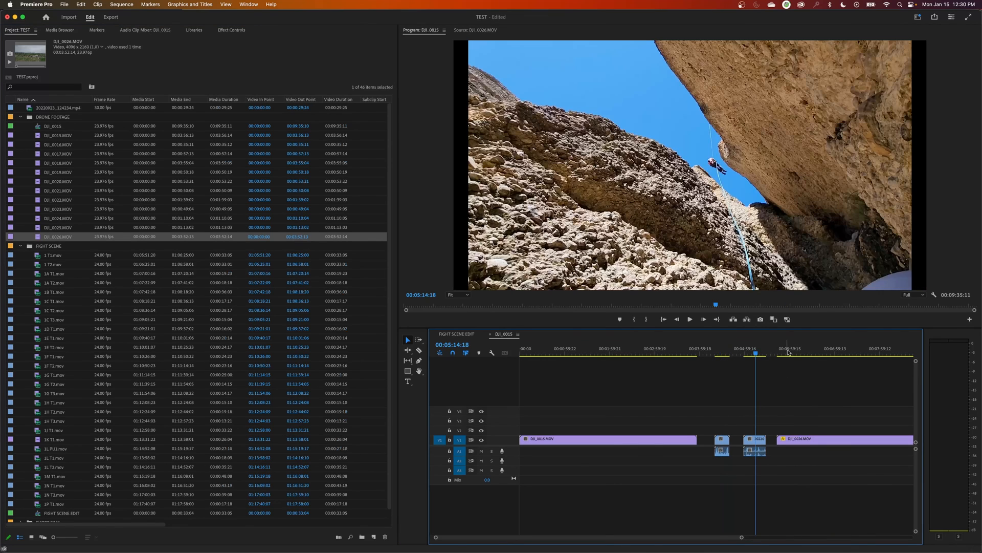
click(809, 348)
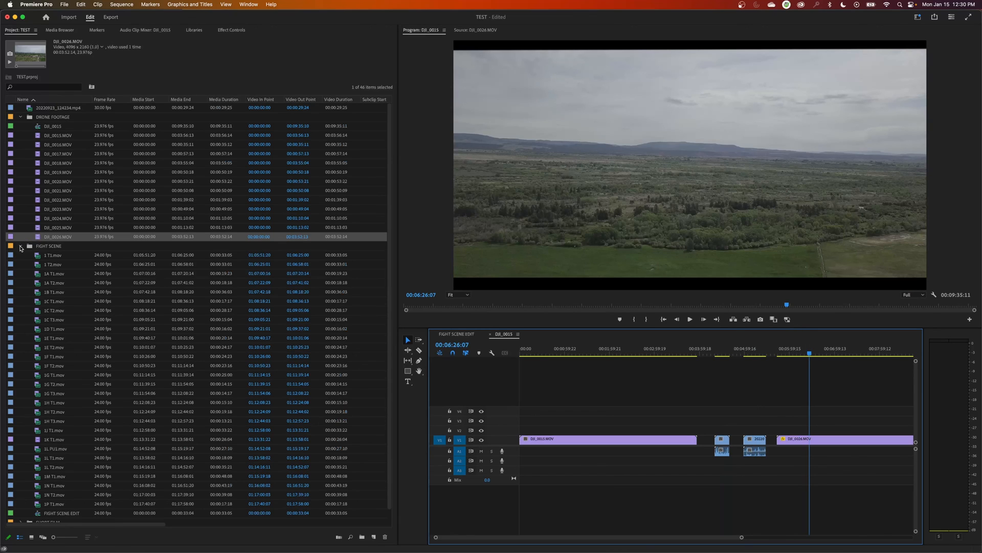
click(20, 246)
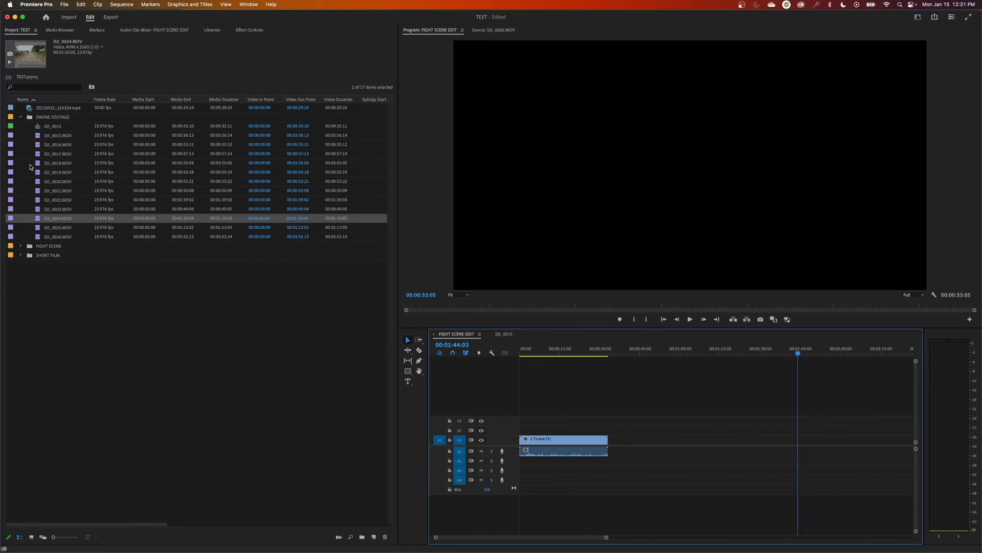
mouse_move(80, 171)
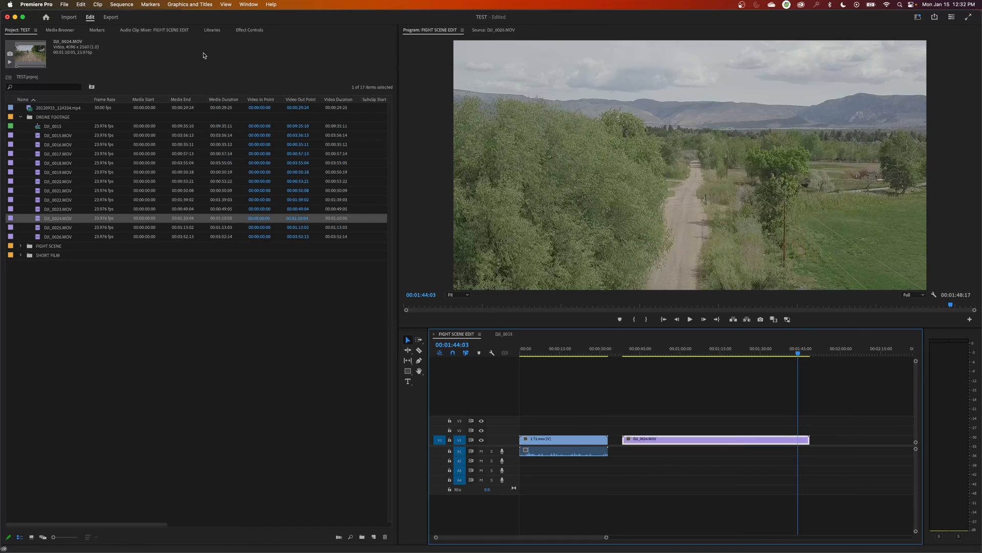
Try a Scale of 60.0 on the DJI_0024 drone clip in Effect Controls, then revert it
click(250, 30)
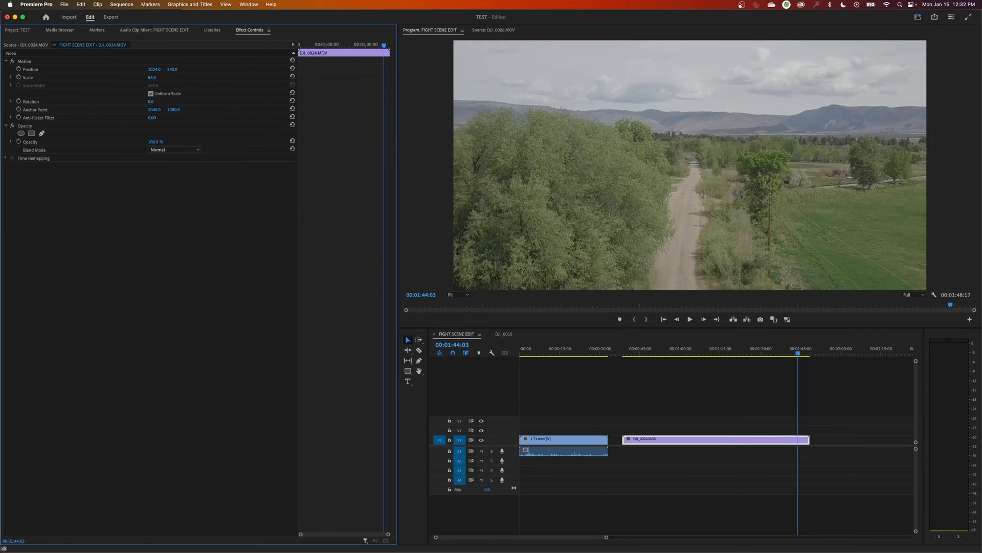
text(60.0)
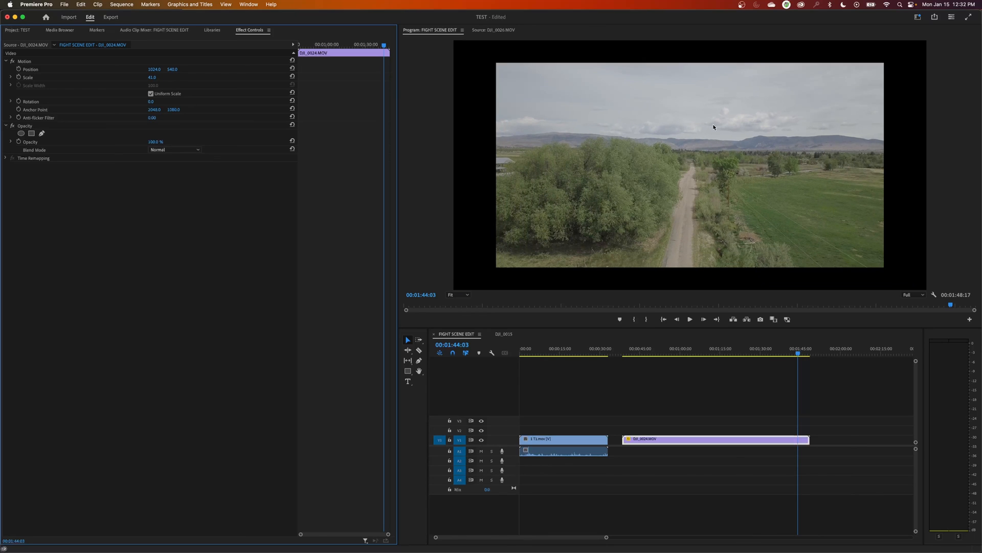
mouse_move(739, 335)
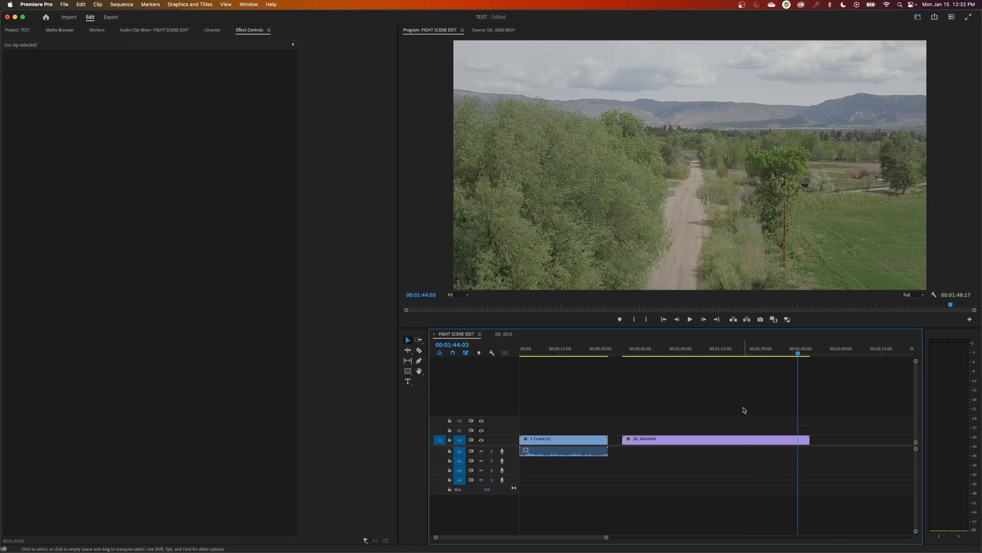
Apply Scale to Frame Size to DJI_0024.MOV so the whole road and fields show
click(714, 439)
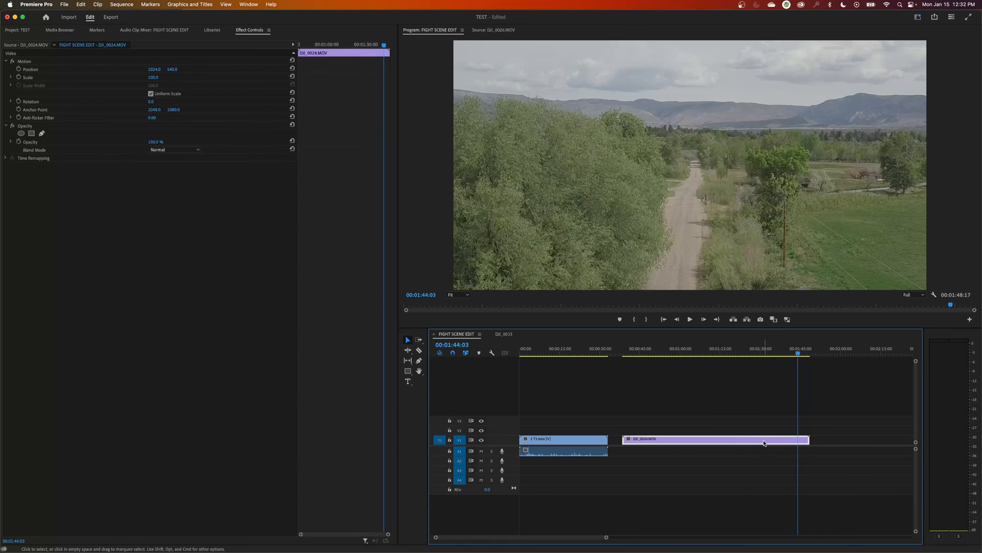
right_click(715, 439)
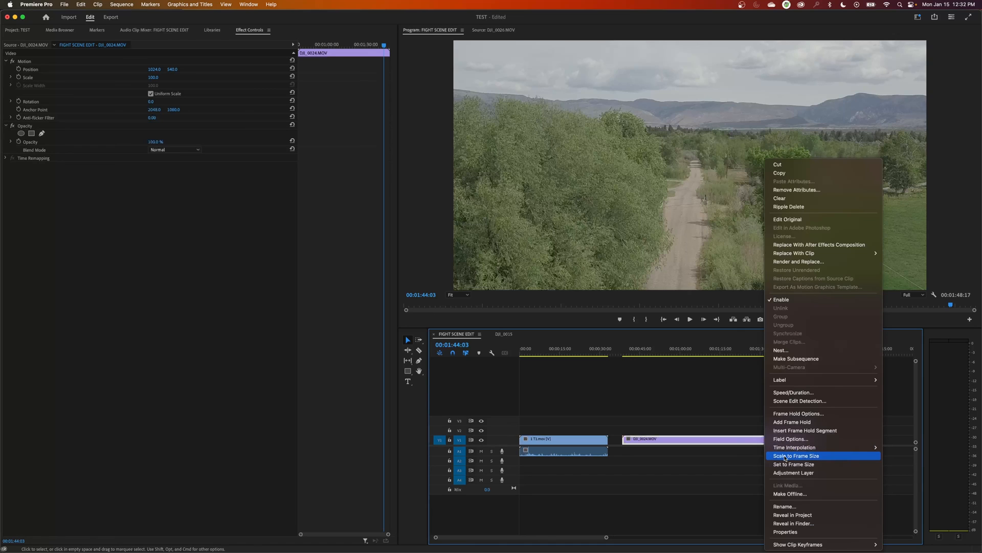
click(796, 456)
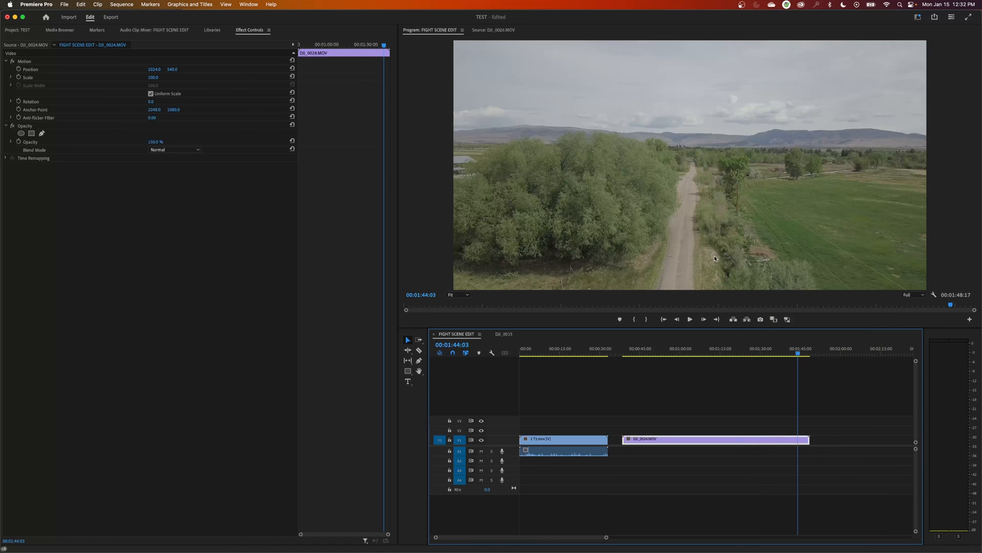
mouse_move(664, 269)
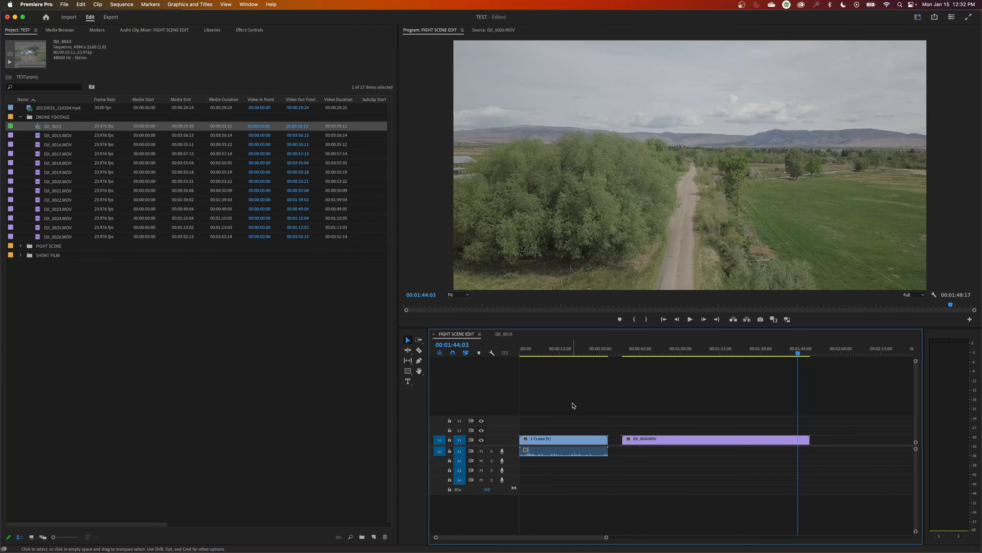
mouse_move(547, 399)
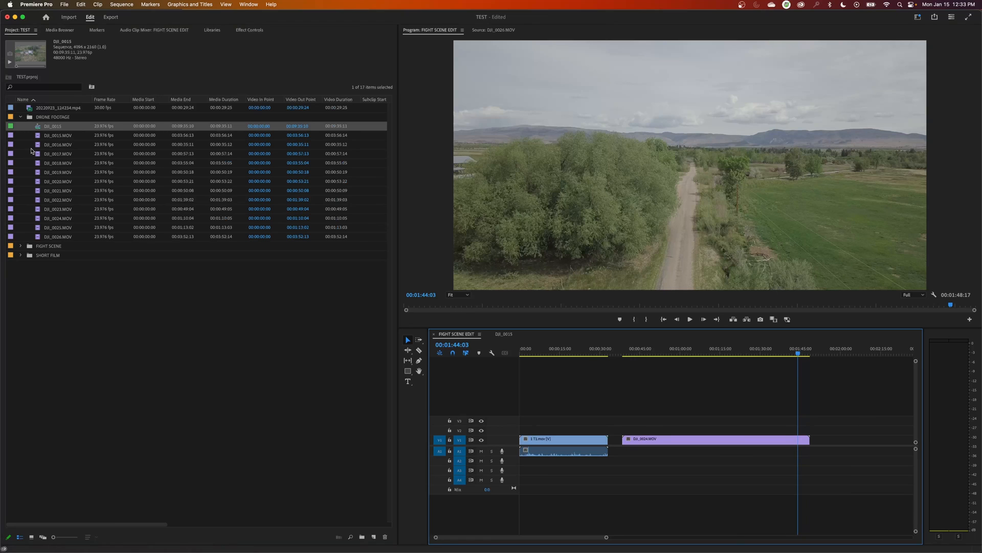
mouse_move(50, 128)
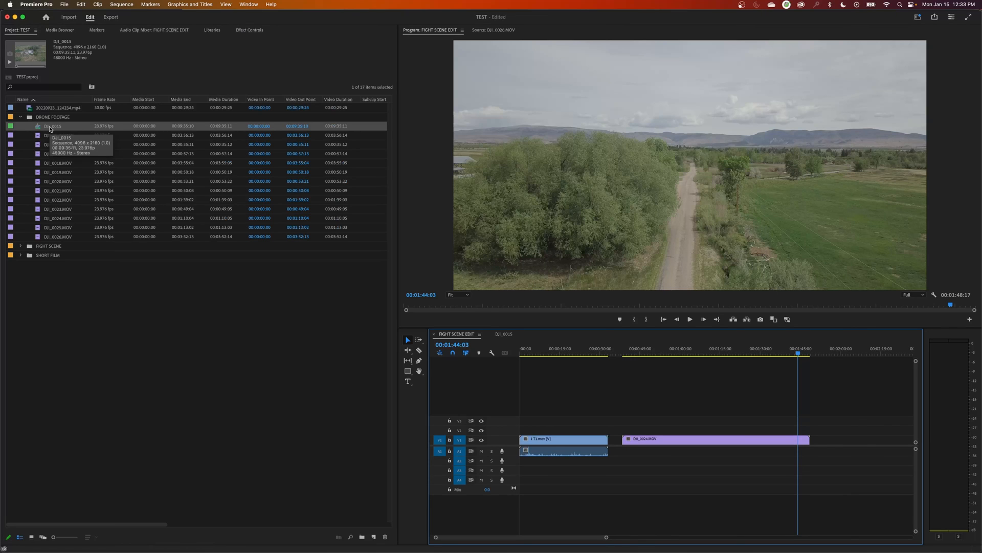